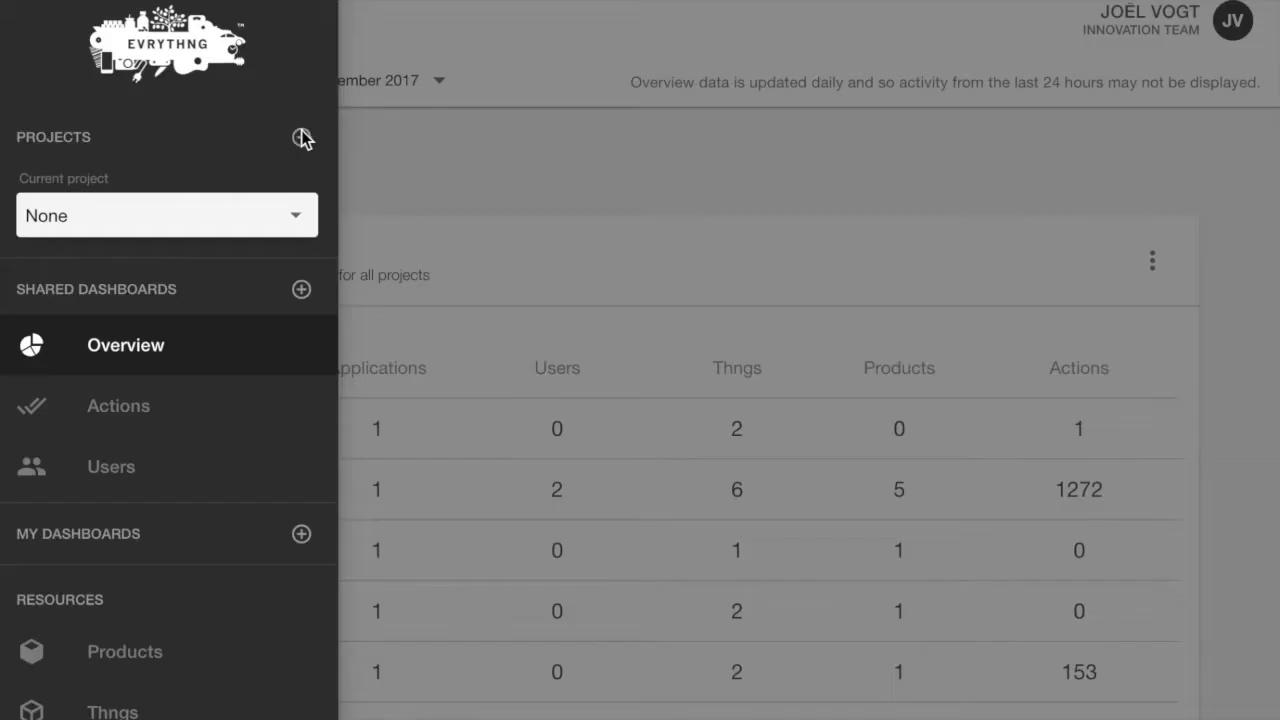
pyautogui.moveTo(304, 138)
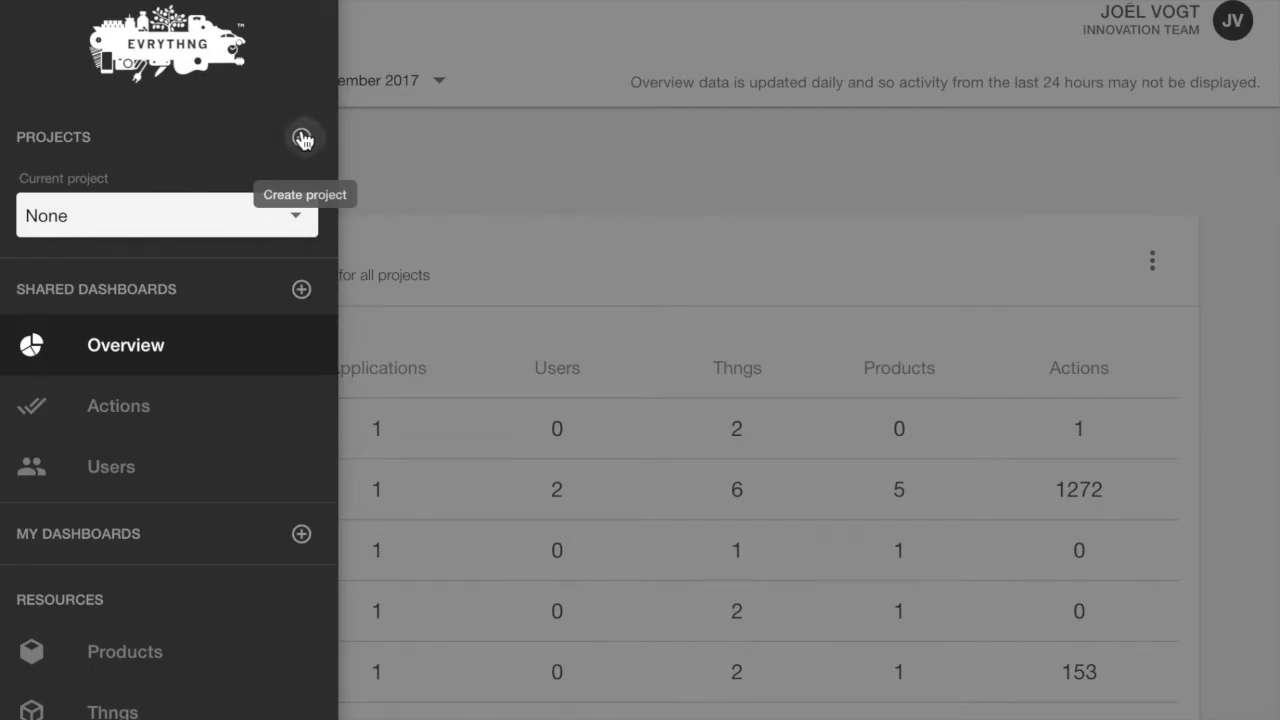
# Create a new project named 'iOS 11 QR Code Project'.
pyautogui.click(302, 138)
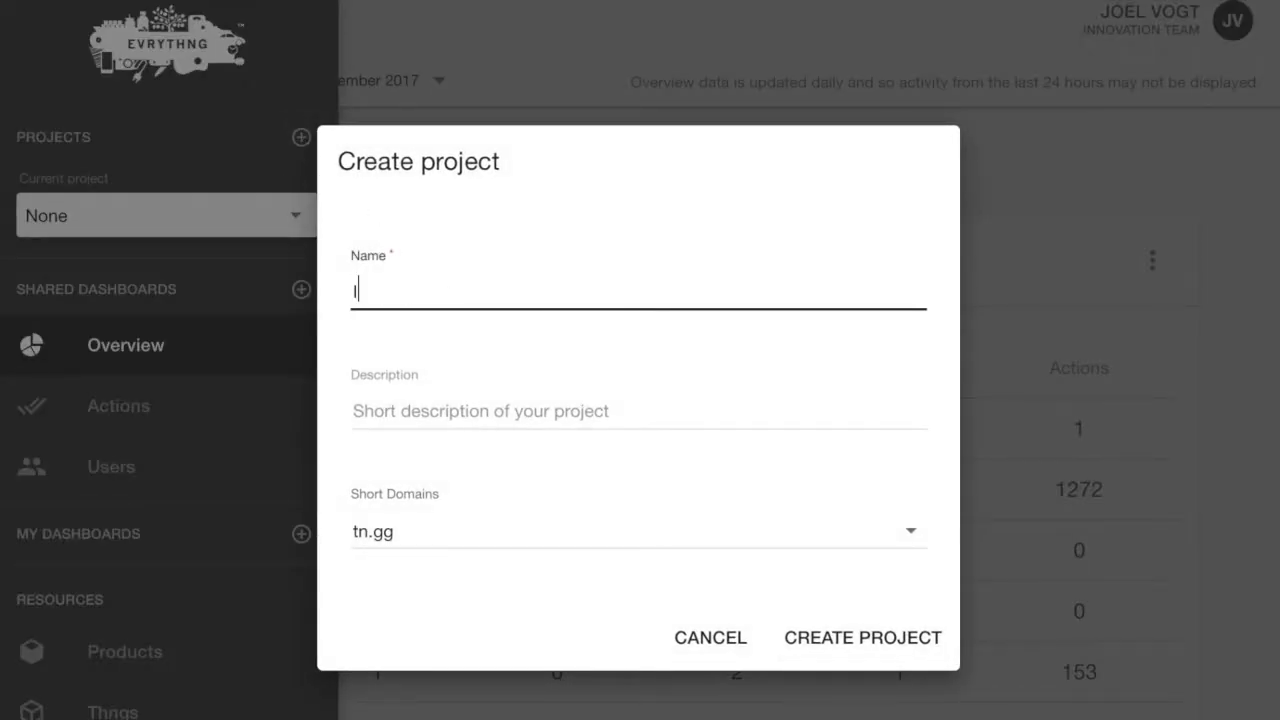
pyautogui.write('iOS 11 Q')
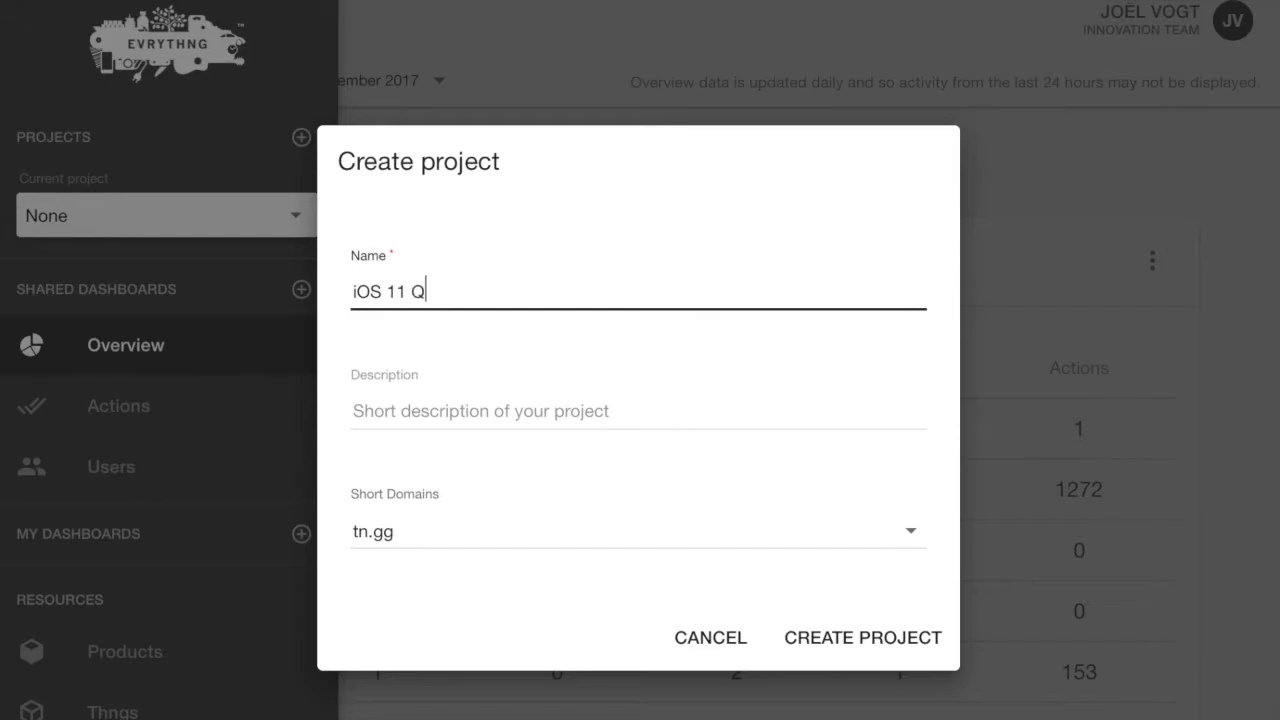
pyautogui.write('R Code Project')
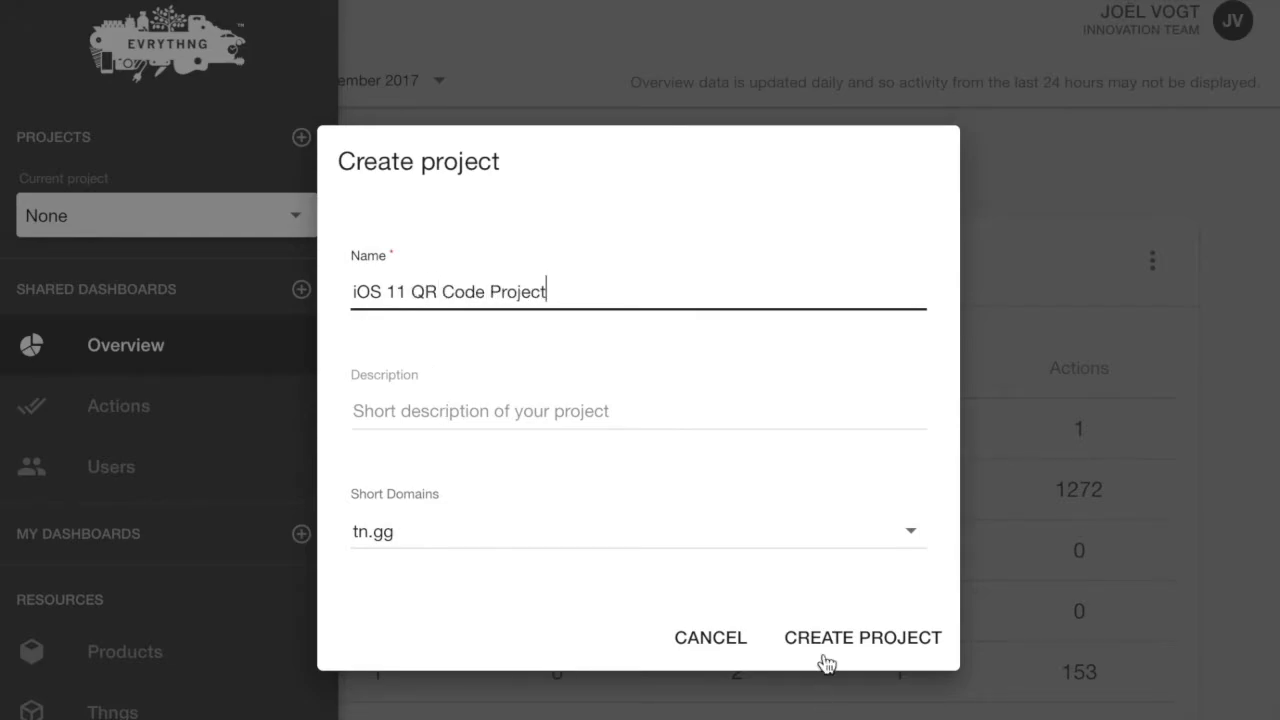
pyautogui.click(862, 636)
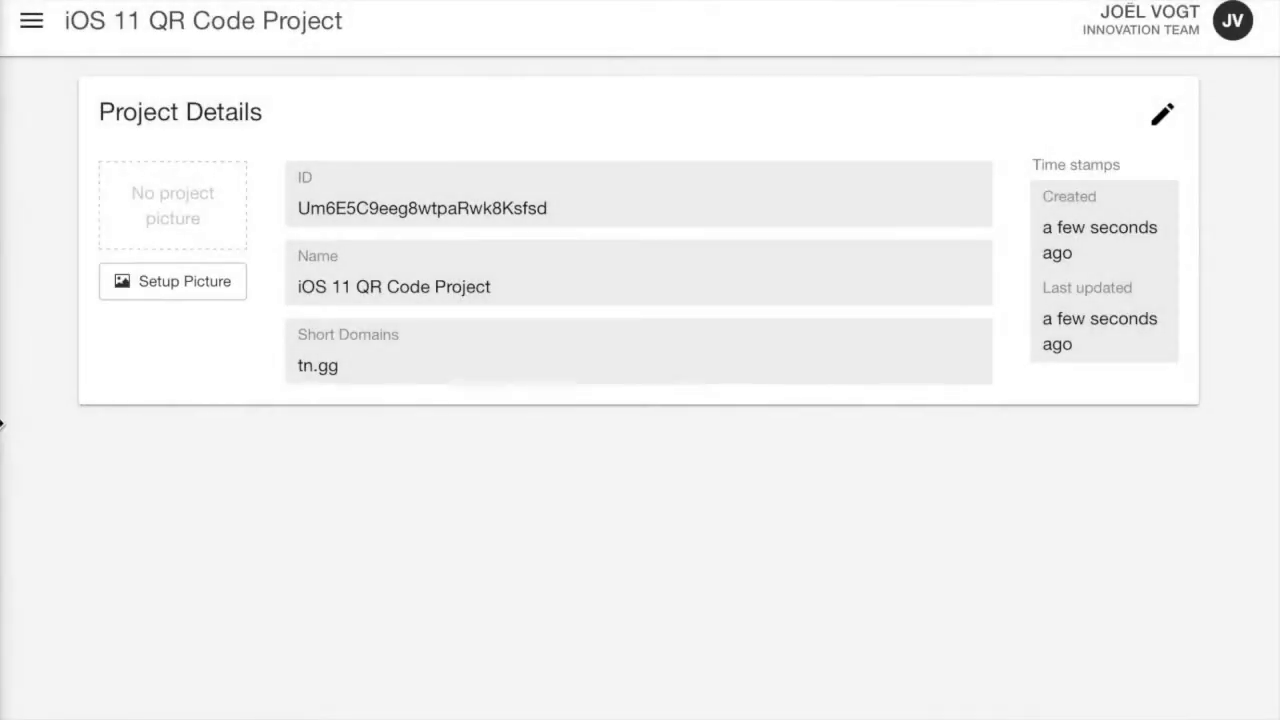
# Add an application named 'App with Redirector Rules for native iOS apps' to the project.
pyautogui.click(32, 20)
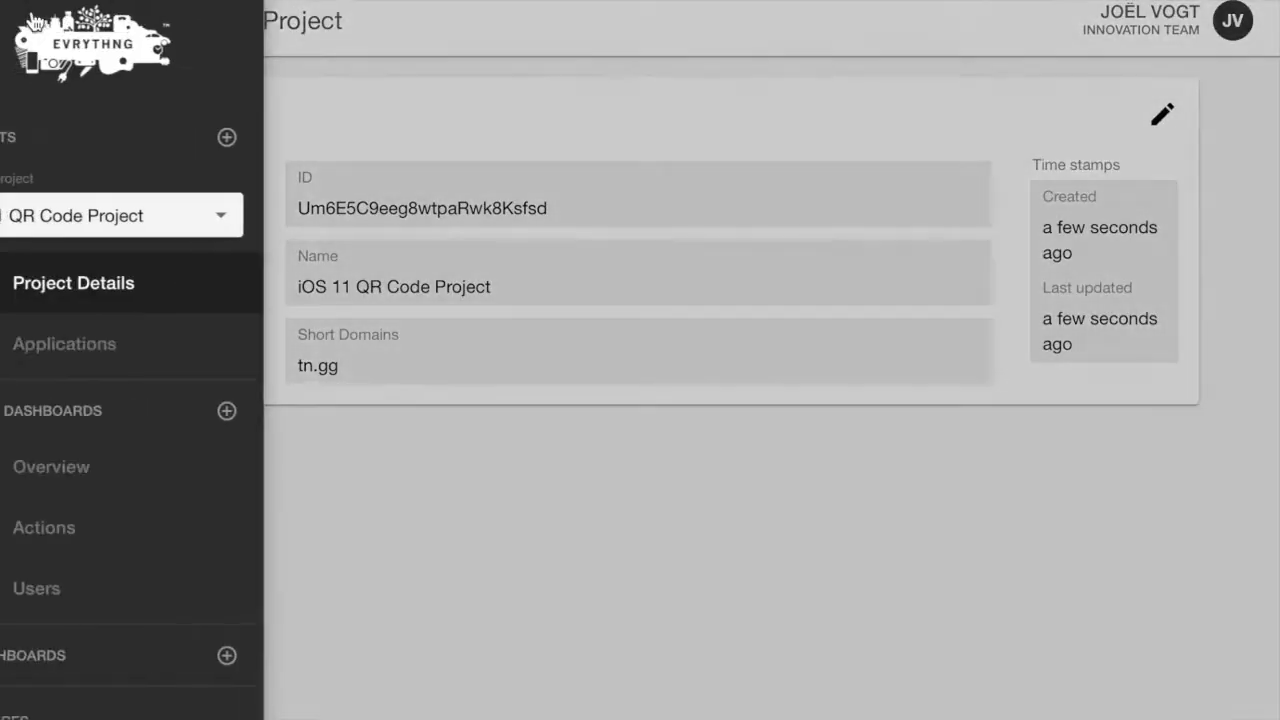
pyautogui.click(64, 344)
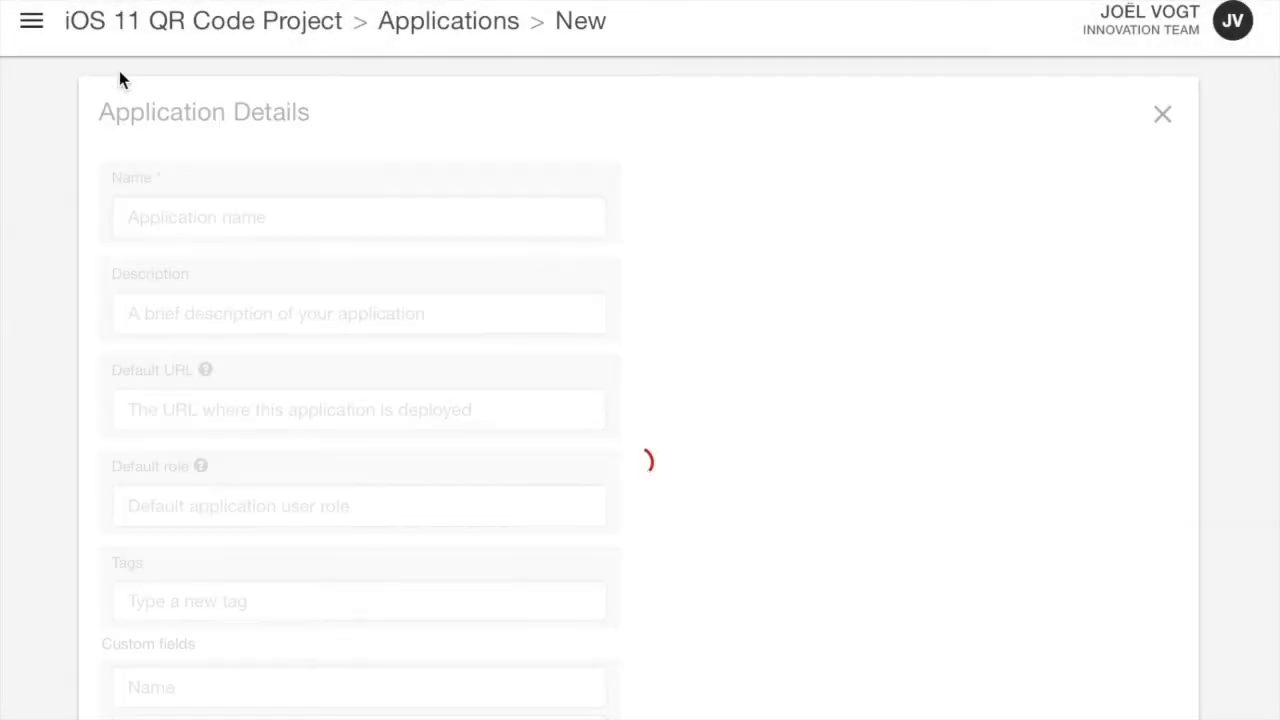
pyautogui.write('A')
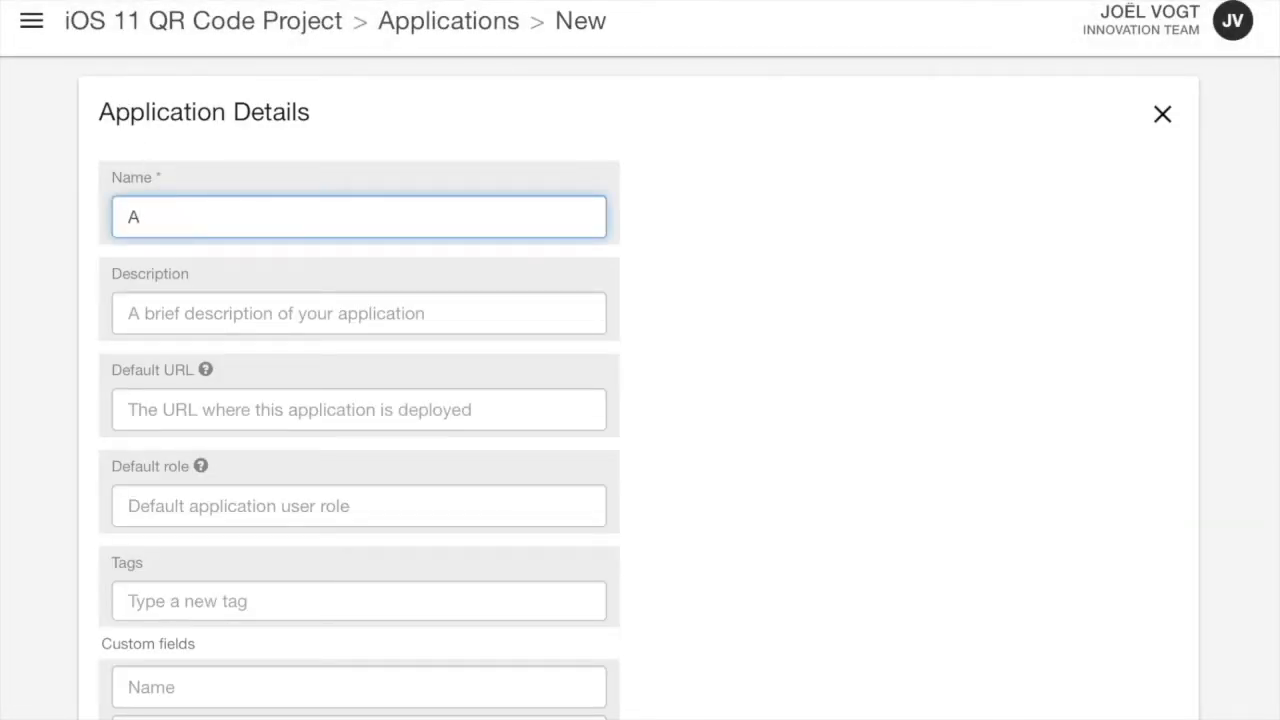
pyautogui.write('pp with Redirector')
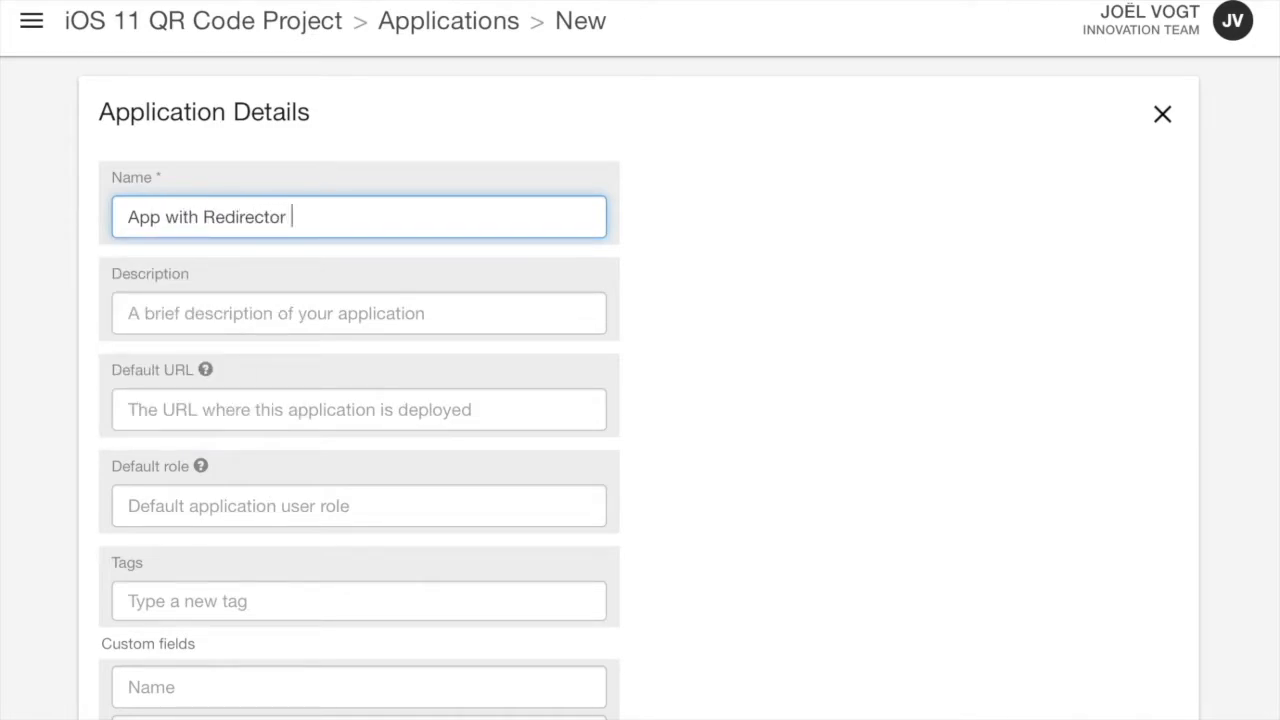
pyautogui.write('Rules')
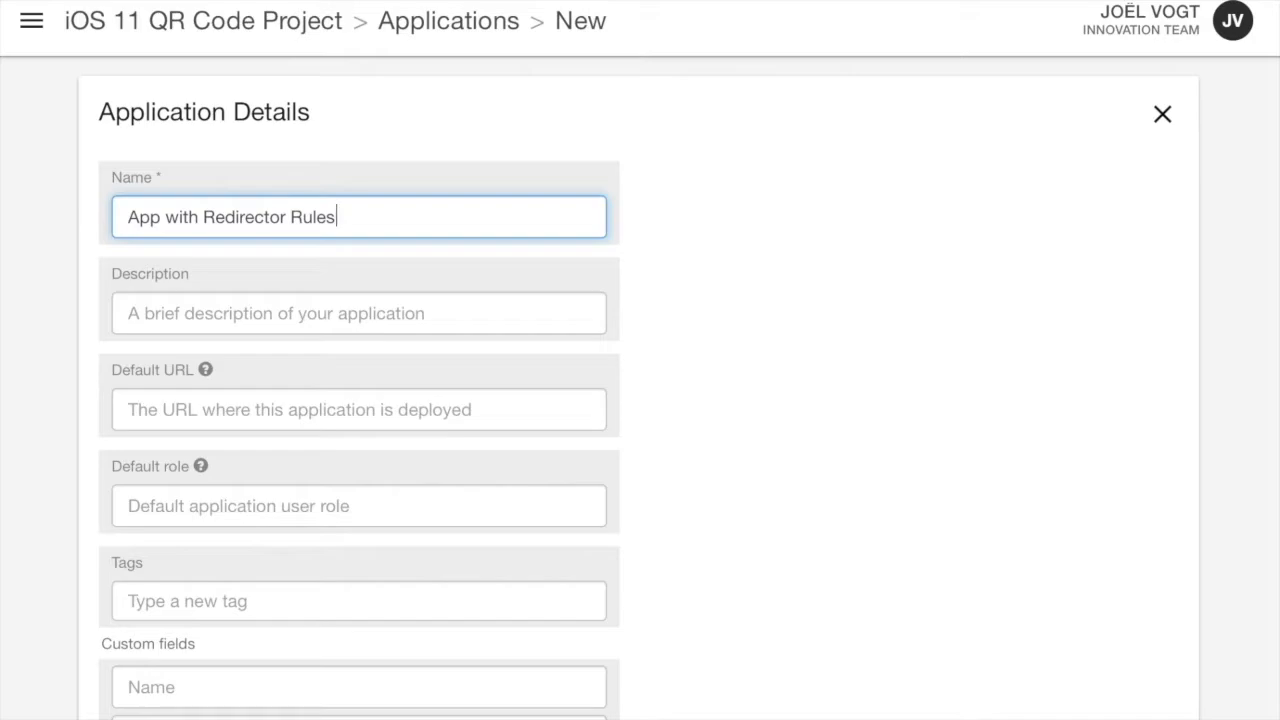
pyautogui.write('" "')
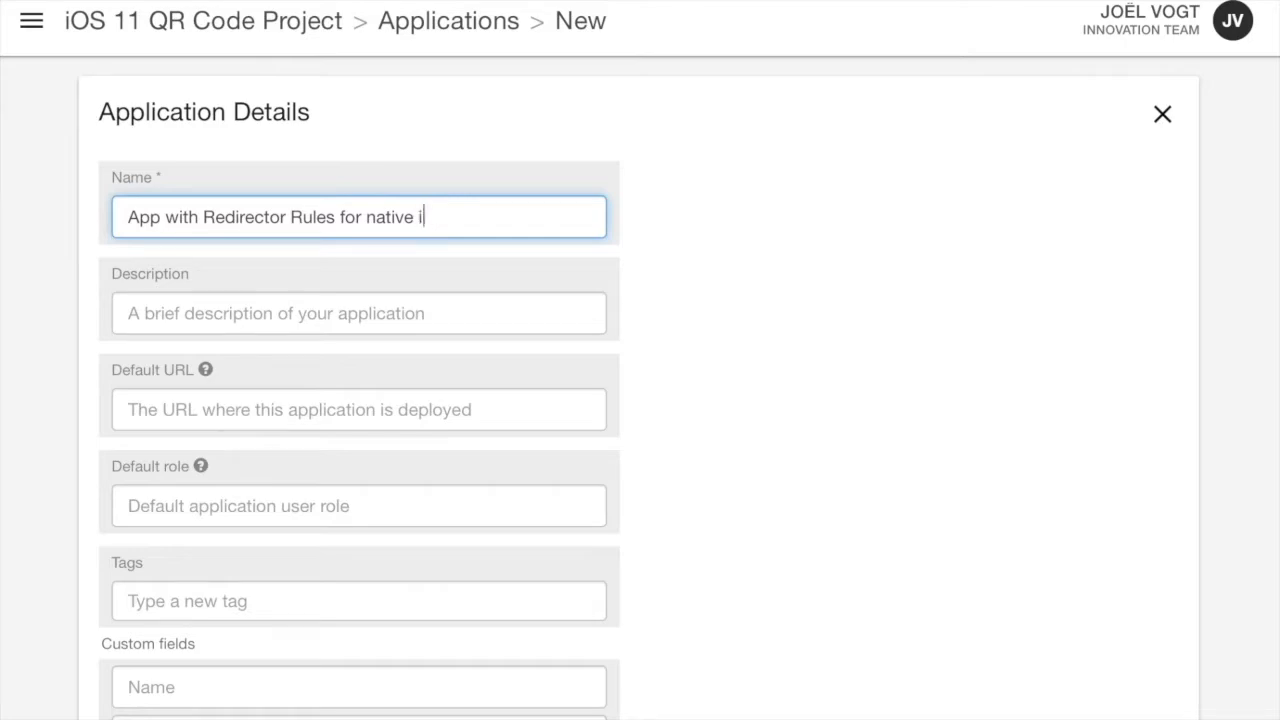
pyautogui.write('OS')
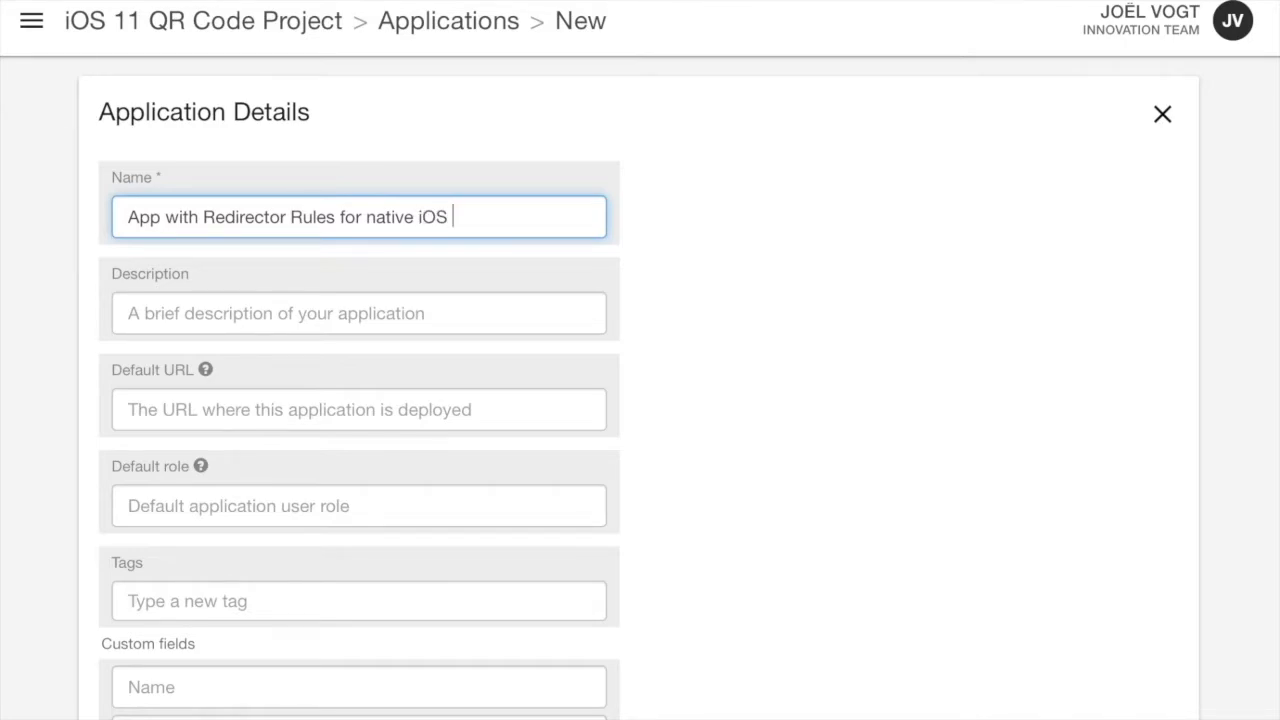
pyautogui.write('apps')
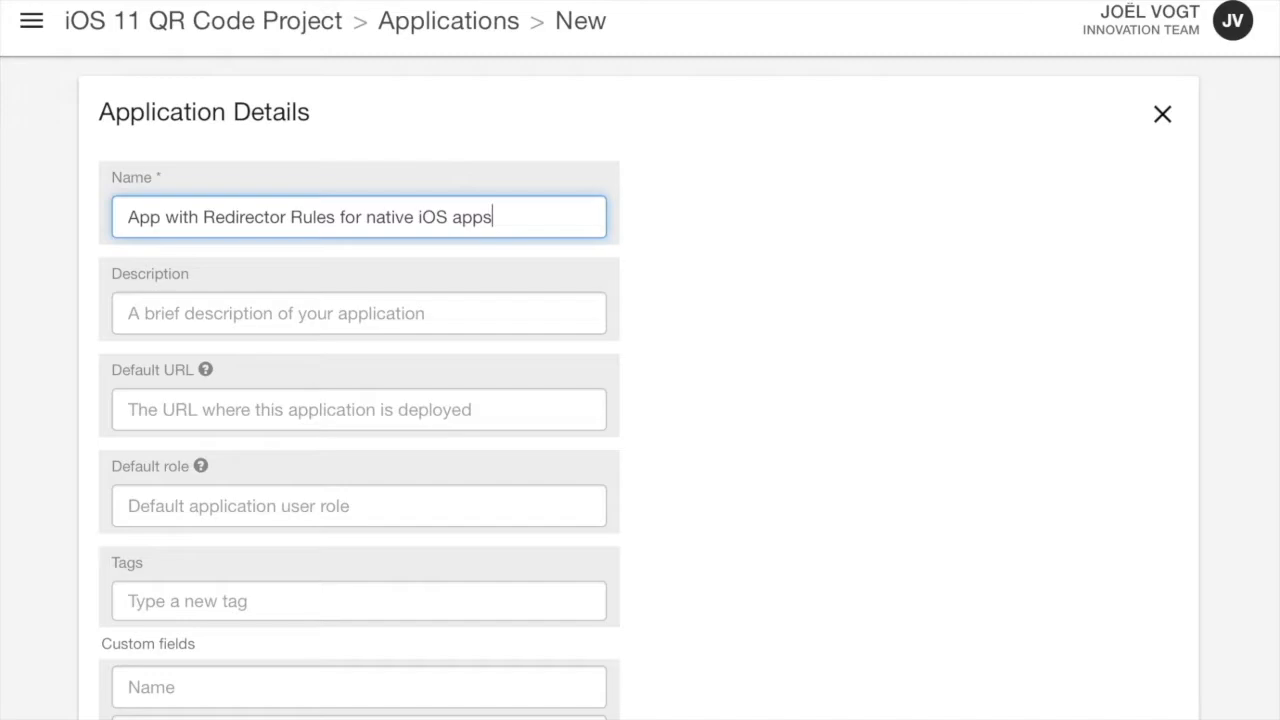
pyautogui.scroll(-3)
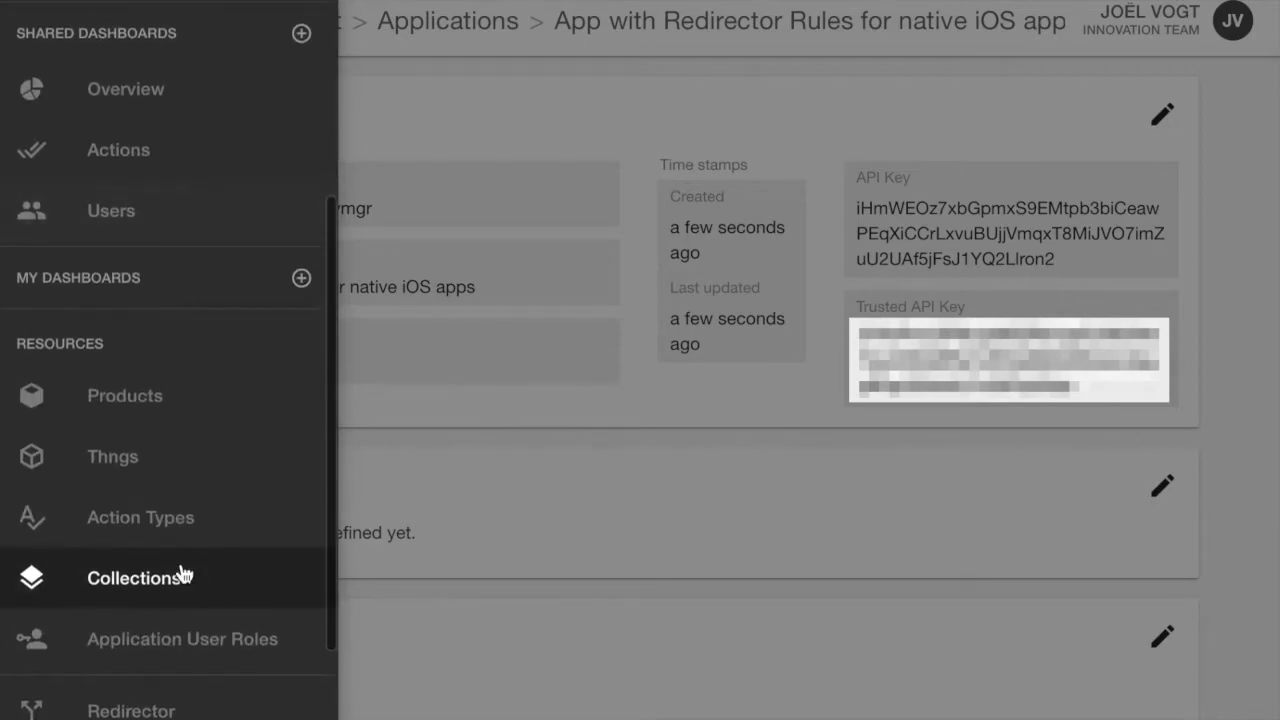
# Create a Redirector rule 'Global rule' with the action 'Let application decide'.
pyautogui.click(130, 708)
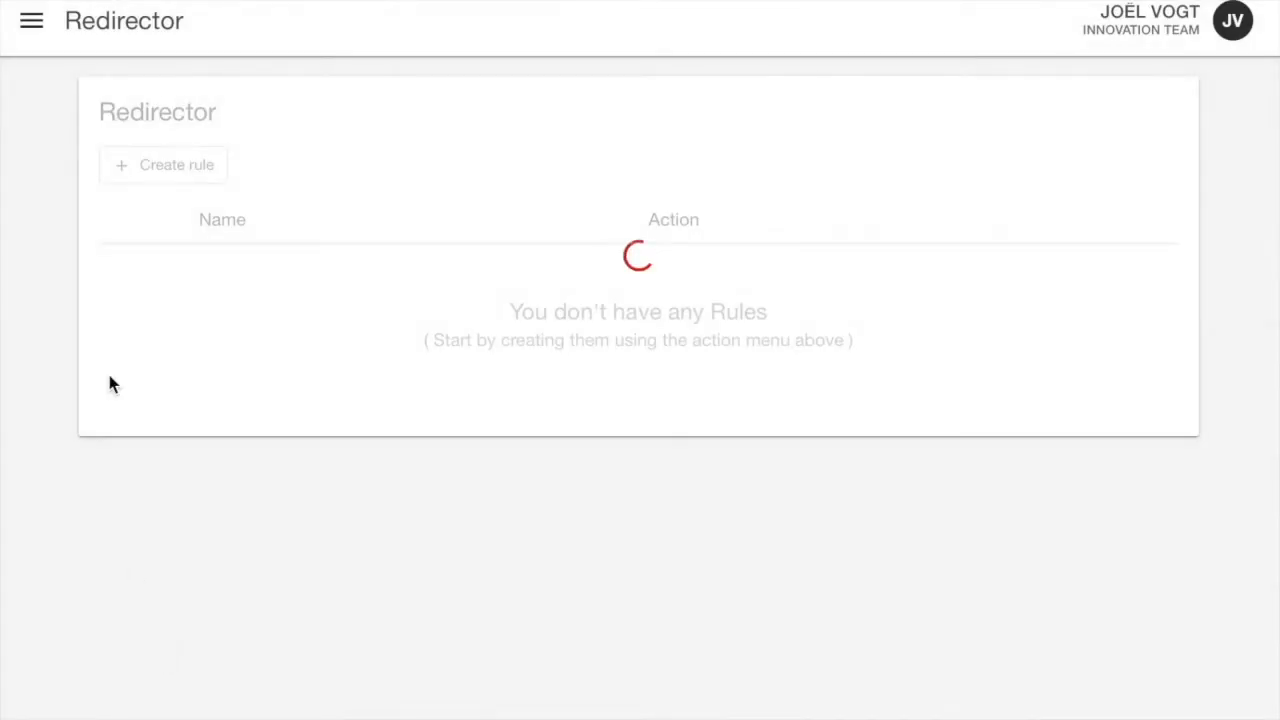
pyautogui.click(164, 164)
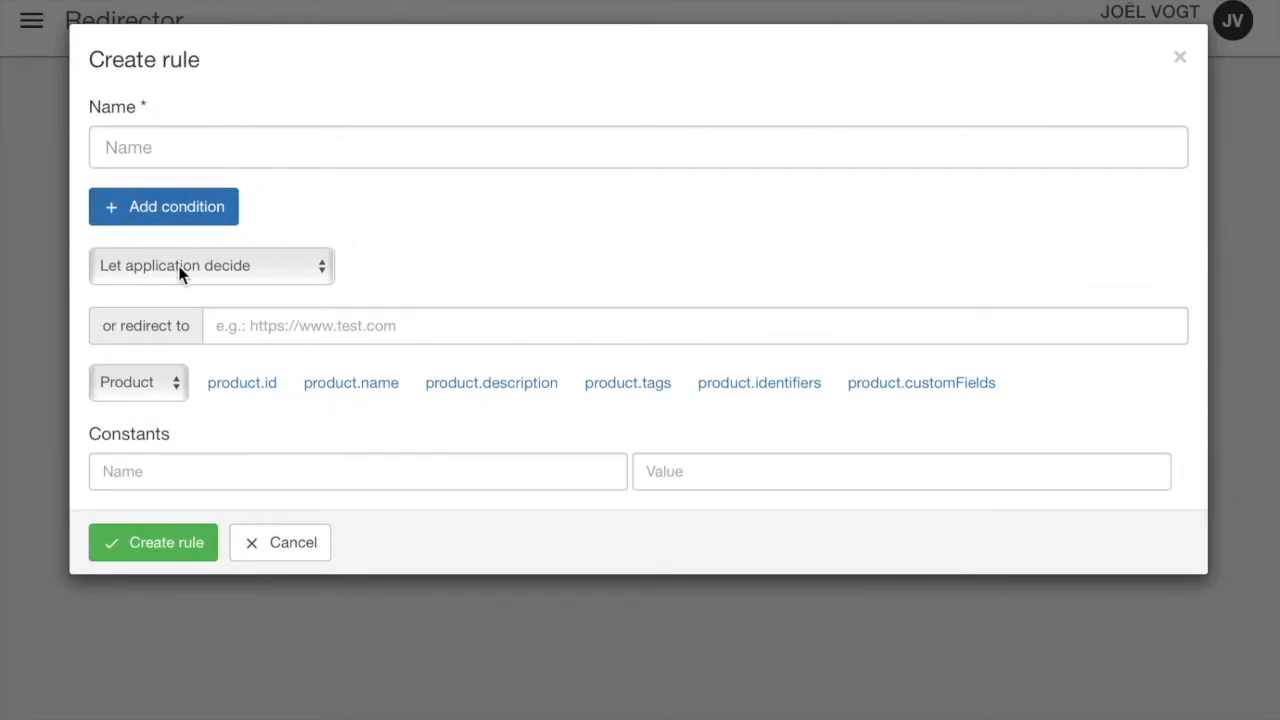
pyautogui.write('Global rule')
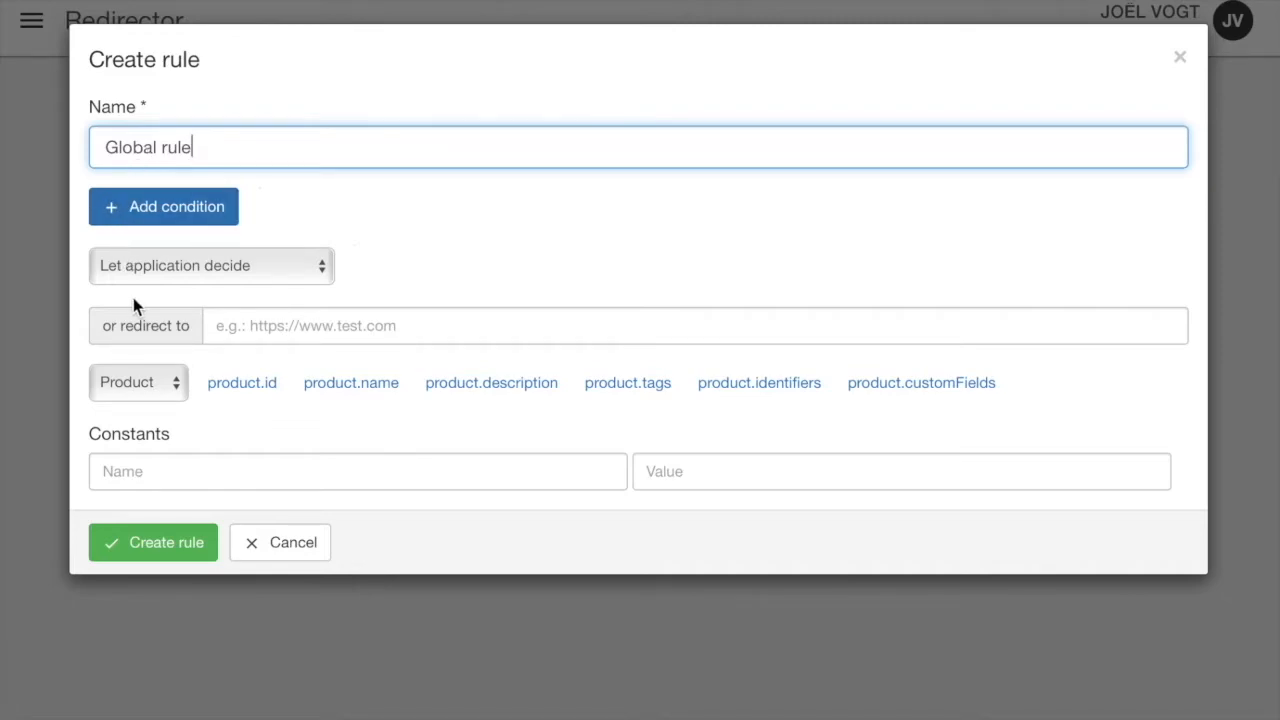
pyautogui.moveTo(180, 272)
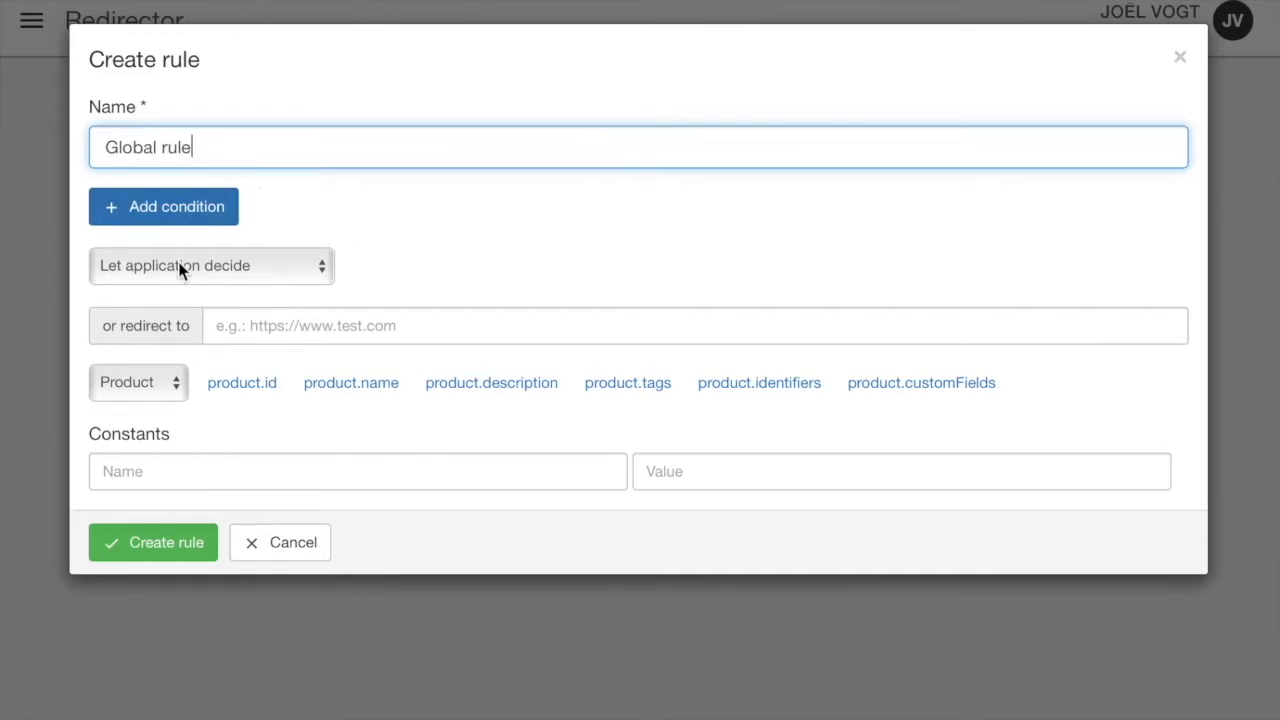
pyautogui.click(210, 264)
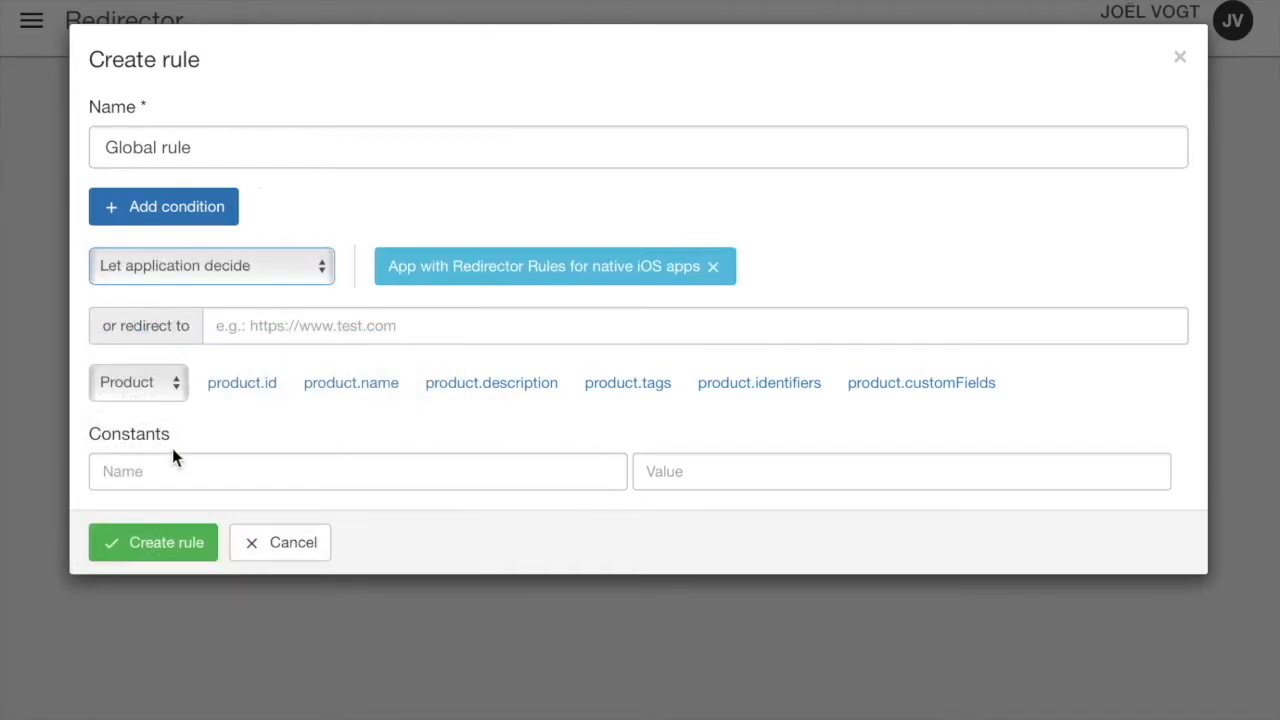
pyautogui.click(152, 542)
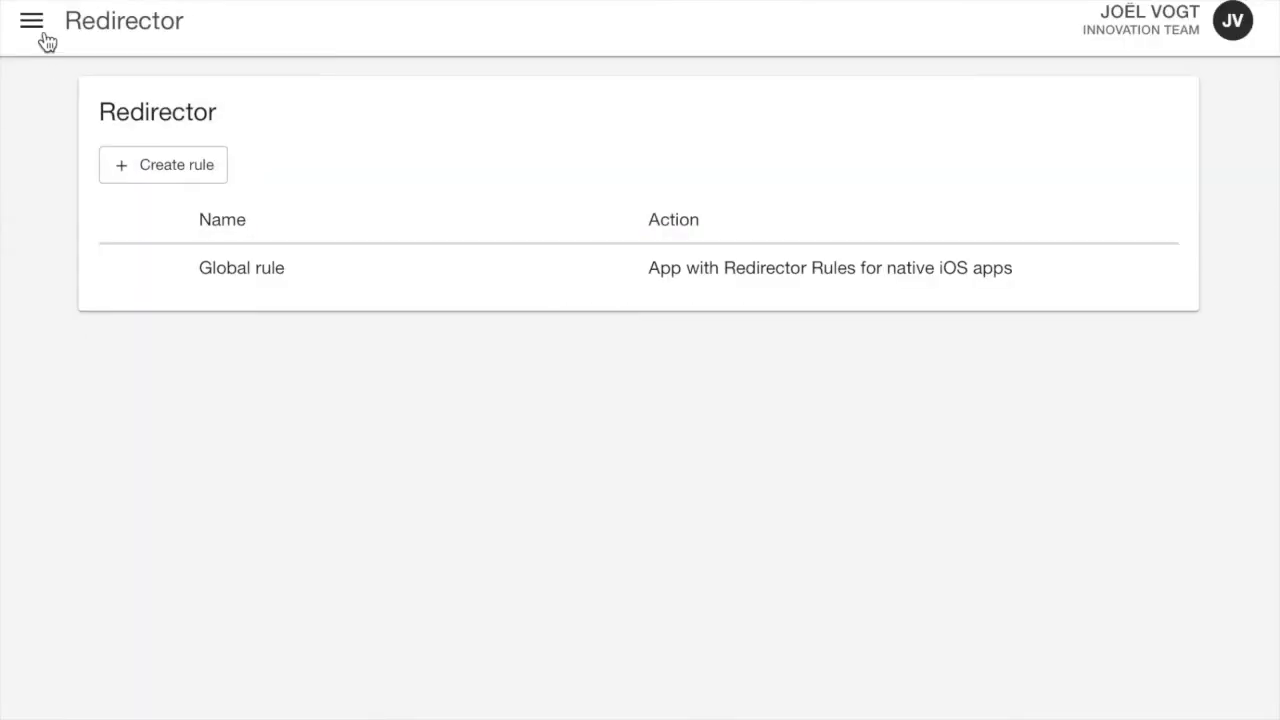
# Start a new Redirector rule named 'Streets of London' in the iOS 11 QR Code Project.
pyautogui.click(32, 20)
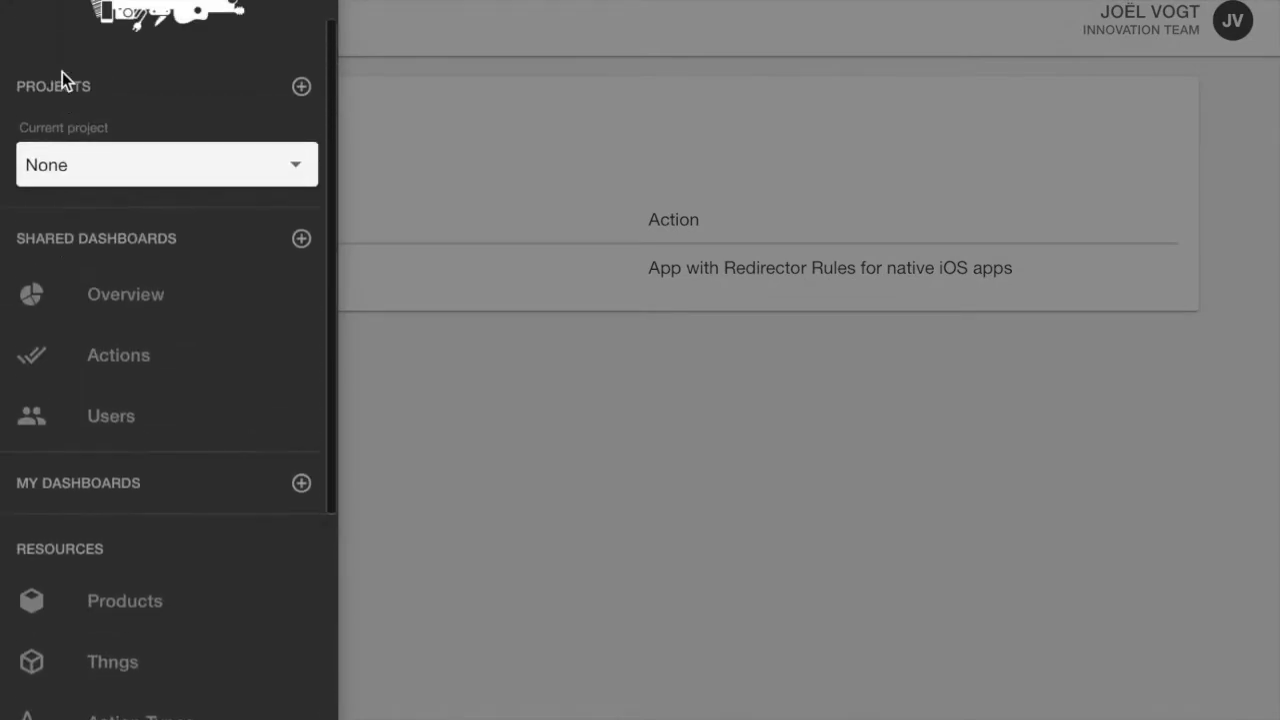
pyautogui.click(166, 164)
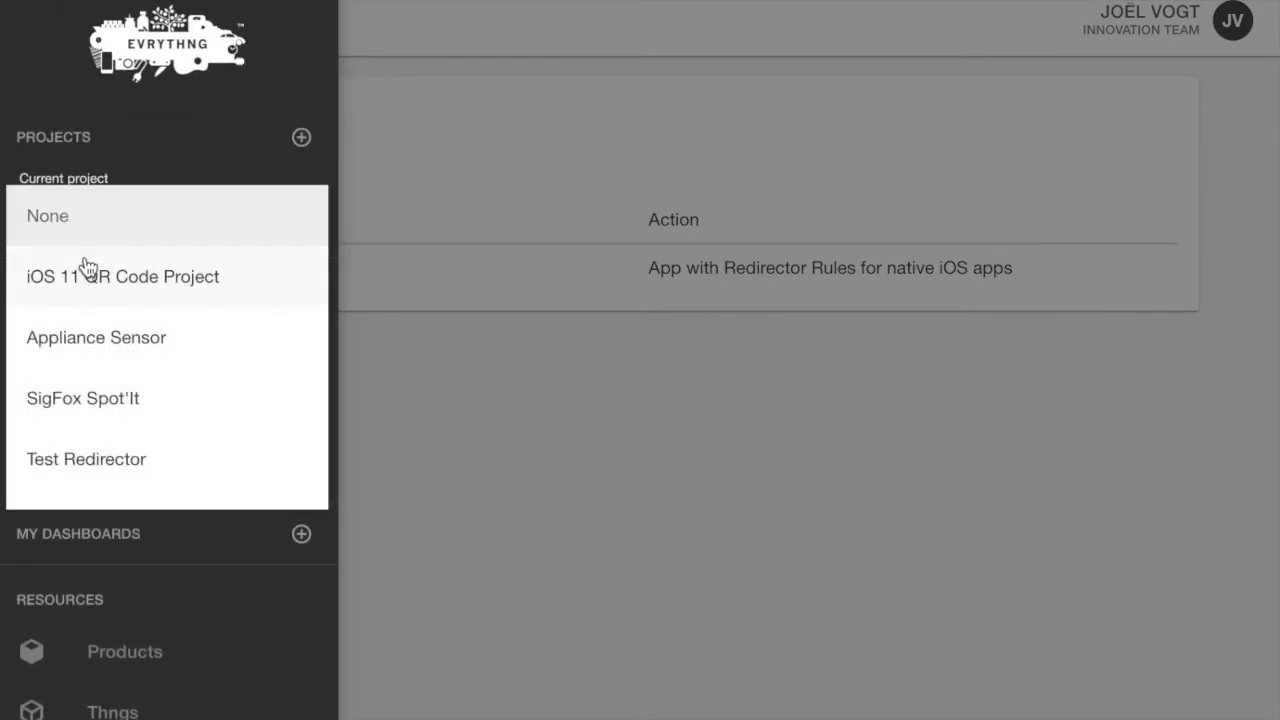
pyautogui.click(122, 276)
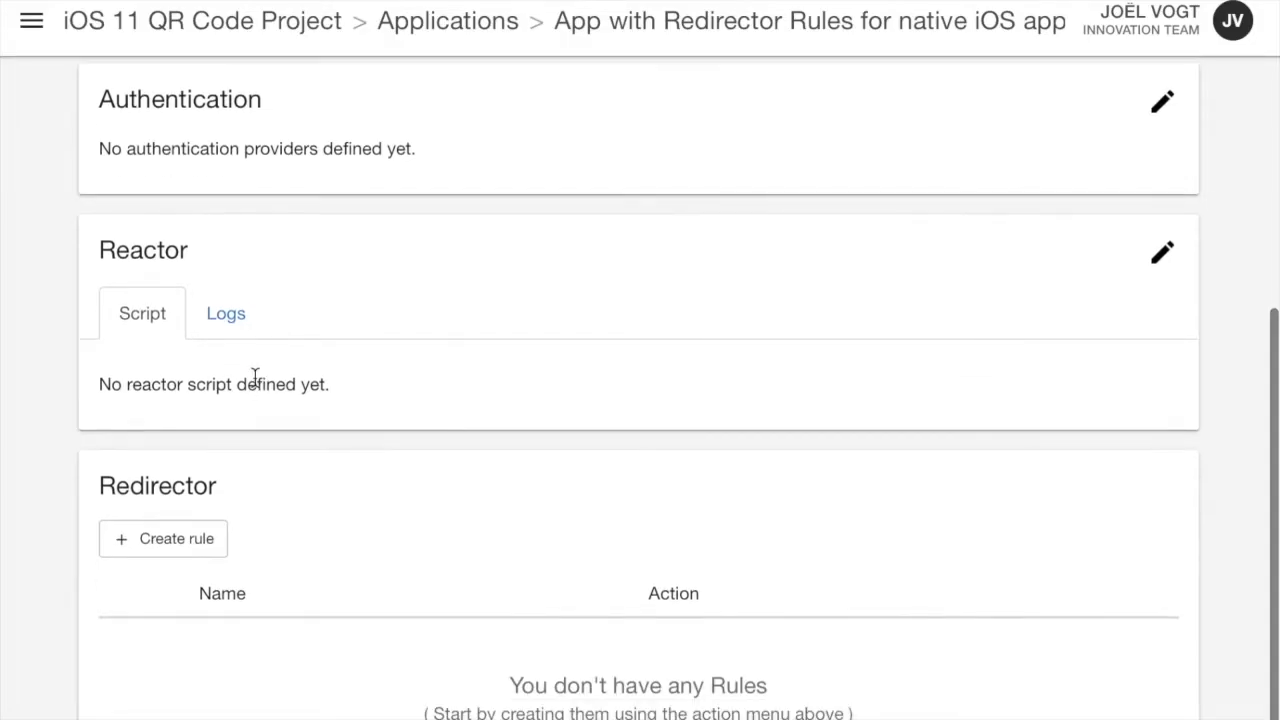
pyautogui.click(164, 538)
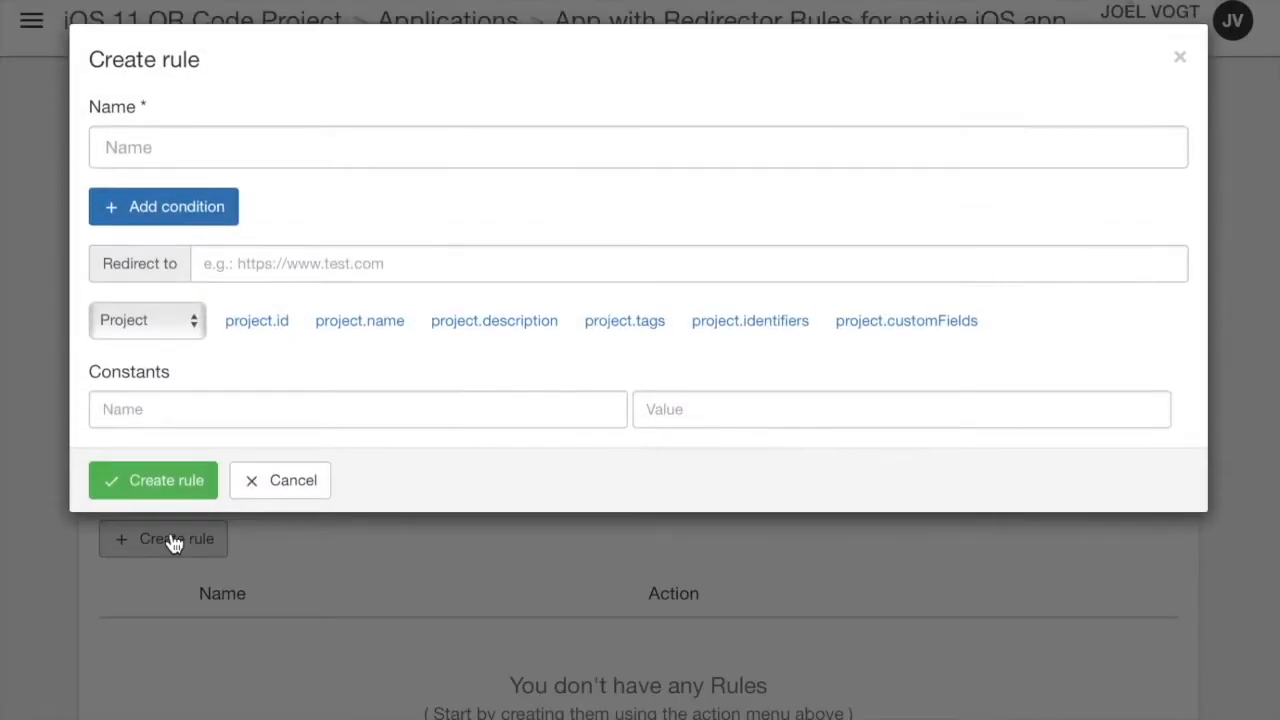
pyautogui.click(638, 148)
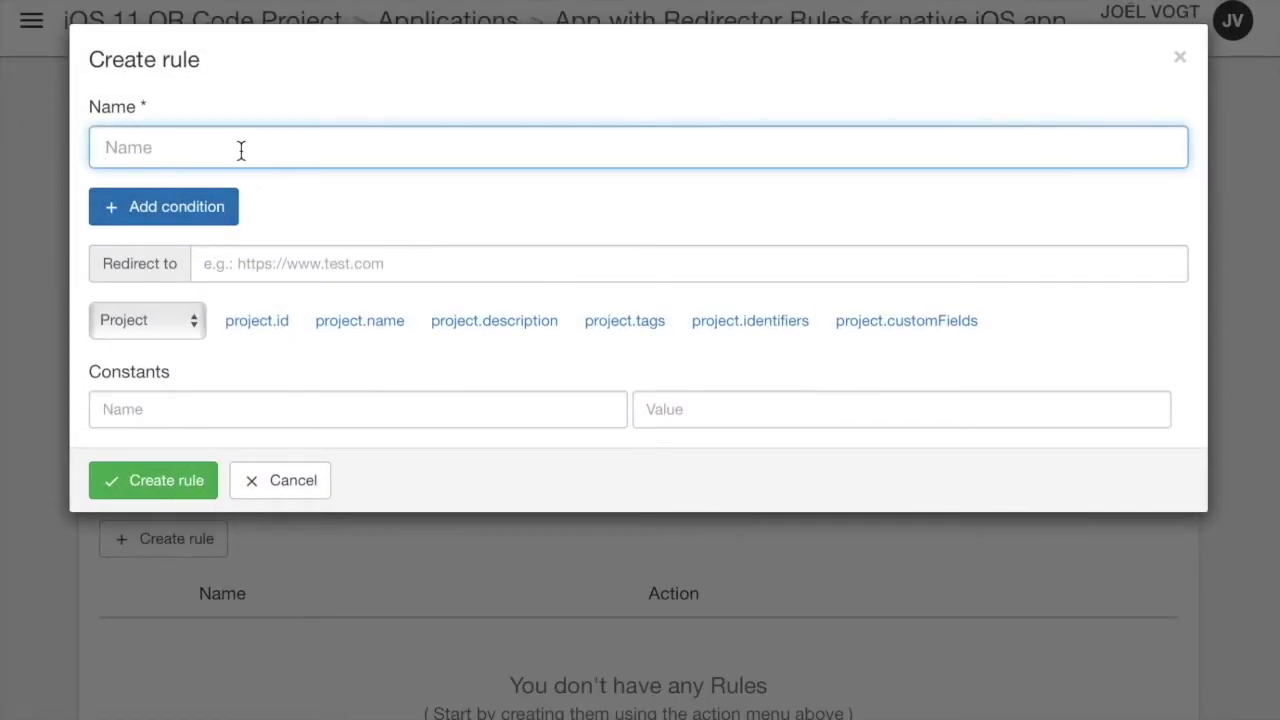
pyautogui.write('Streets of')
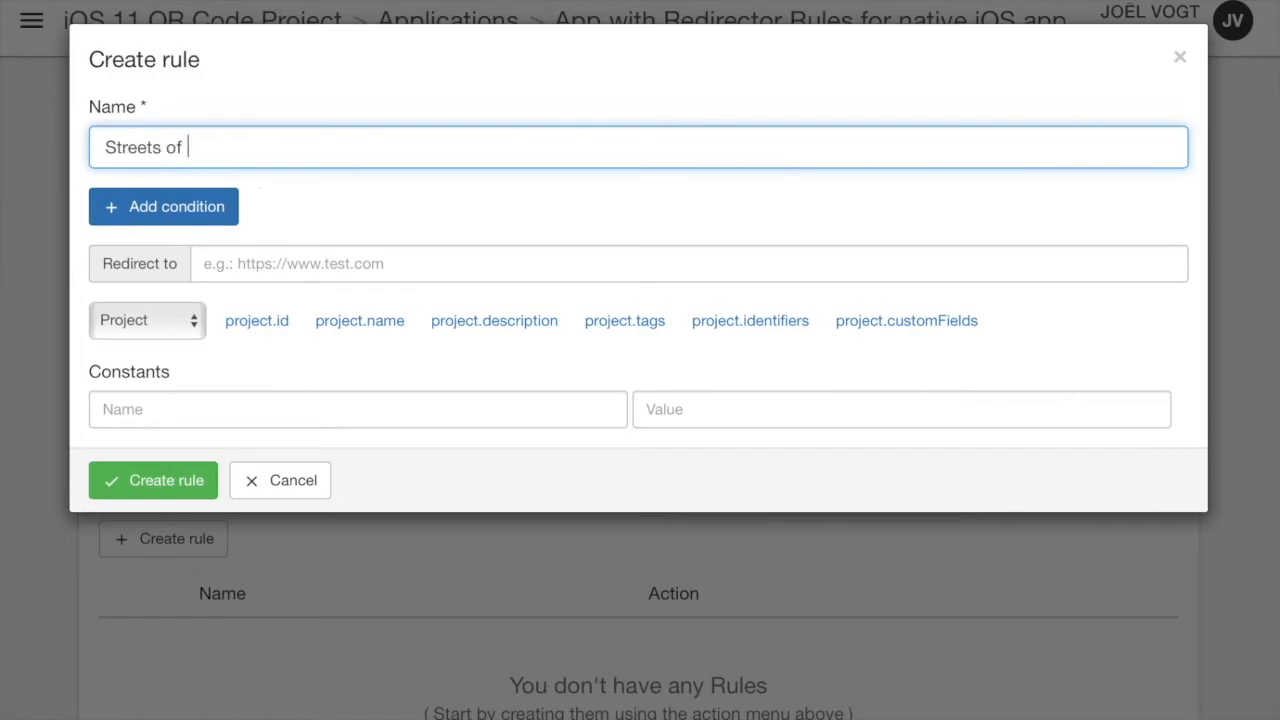
pyautogui.write('London')
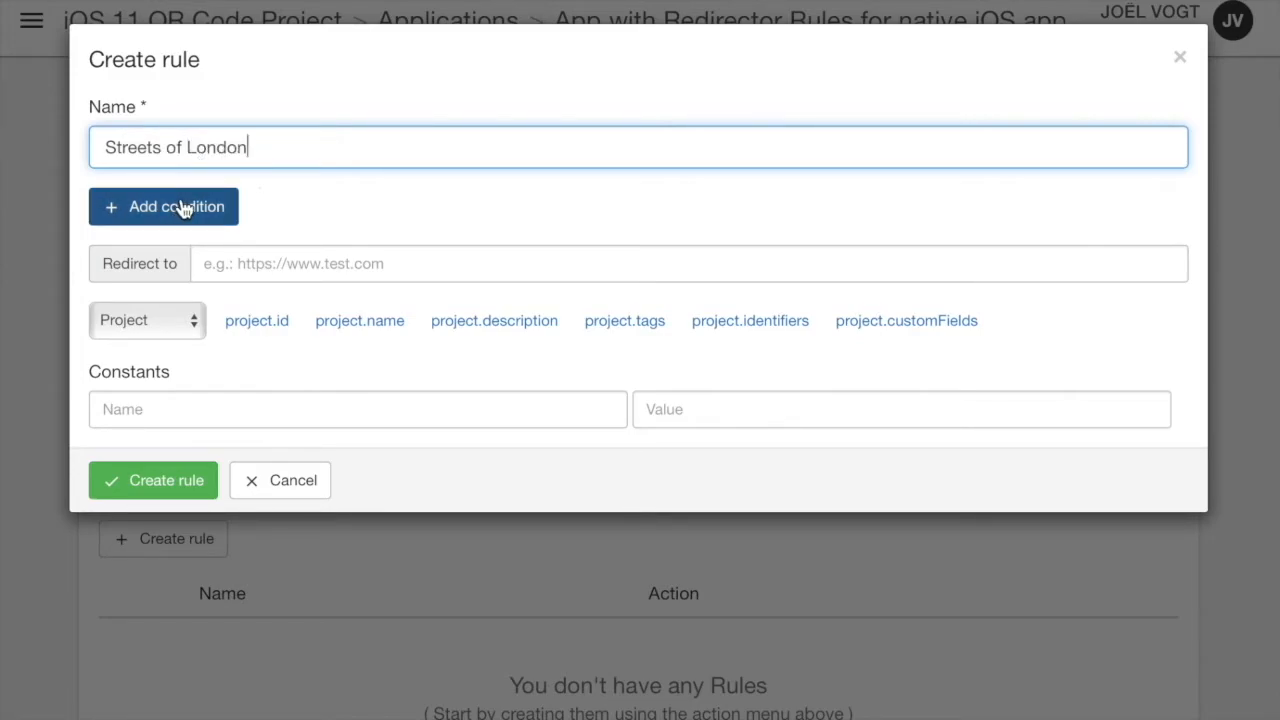
# Add a condition requiring Location latitude between 50.0 and 52.0, and start a second condition.
pyautogui.click(164, 206)
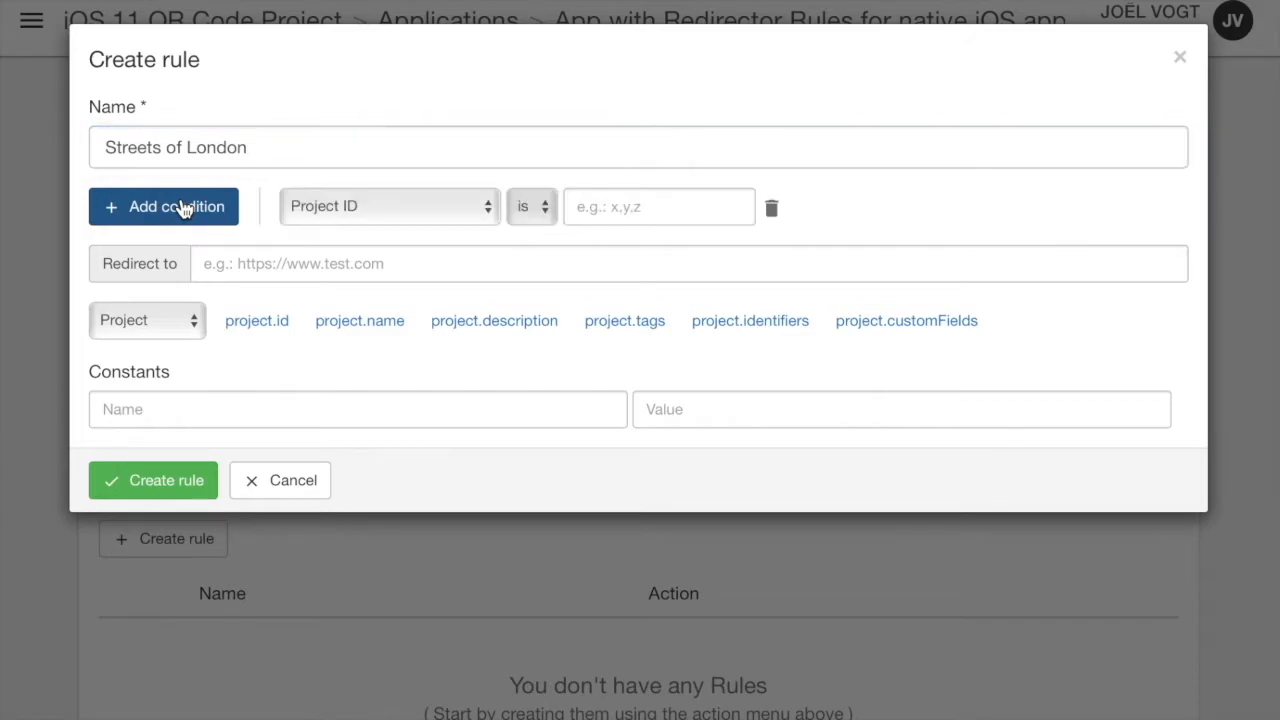
pyautogui.click(388, 206)
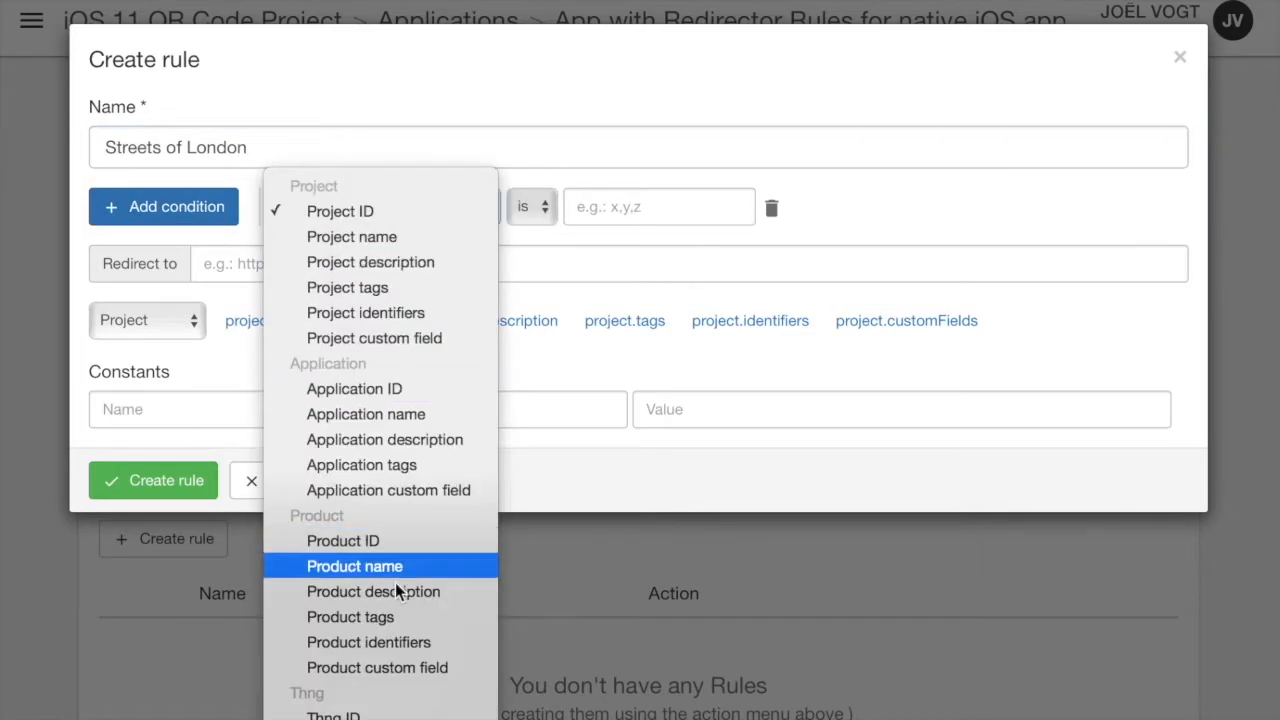
pyautogui.scroll(-3)
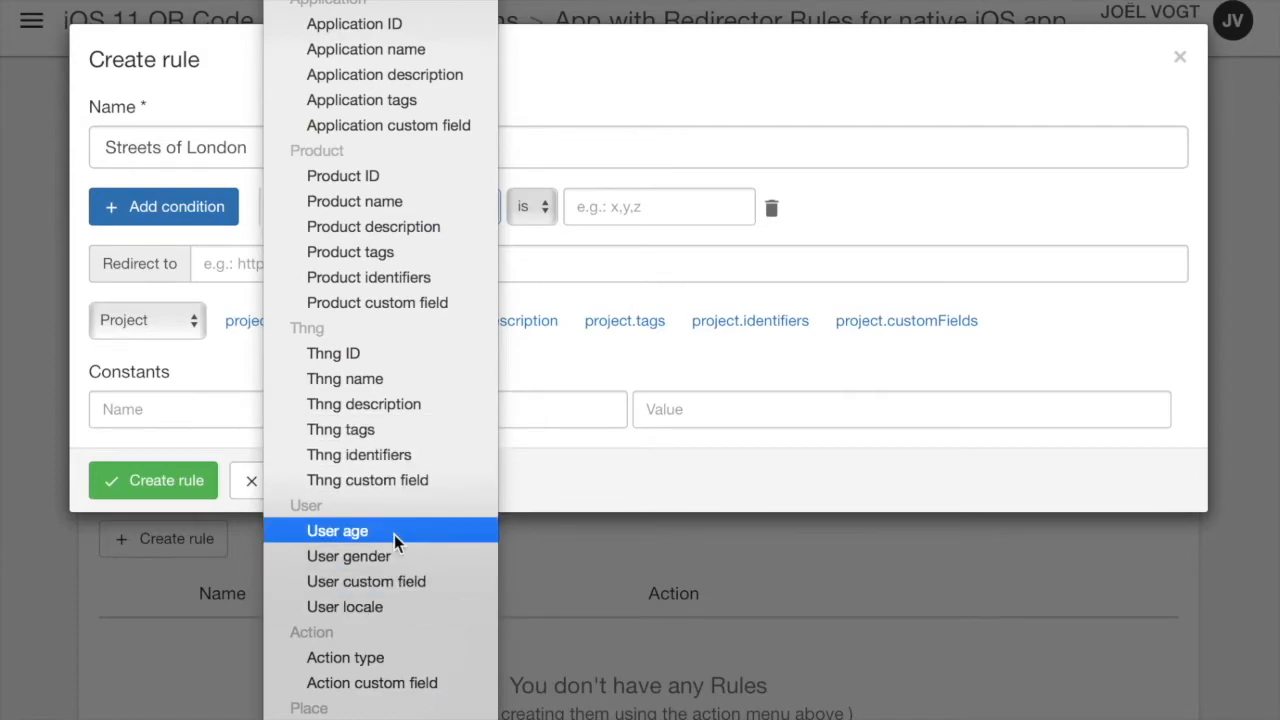
pyautogui.scroll(-3)
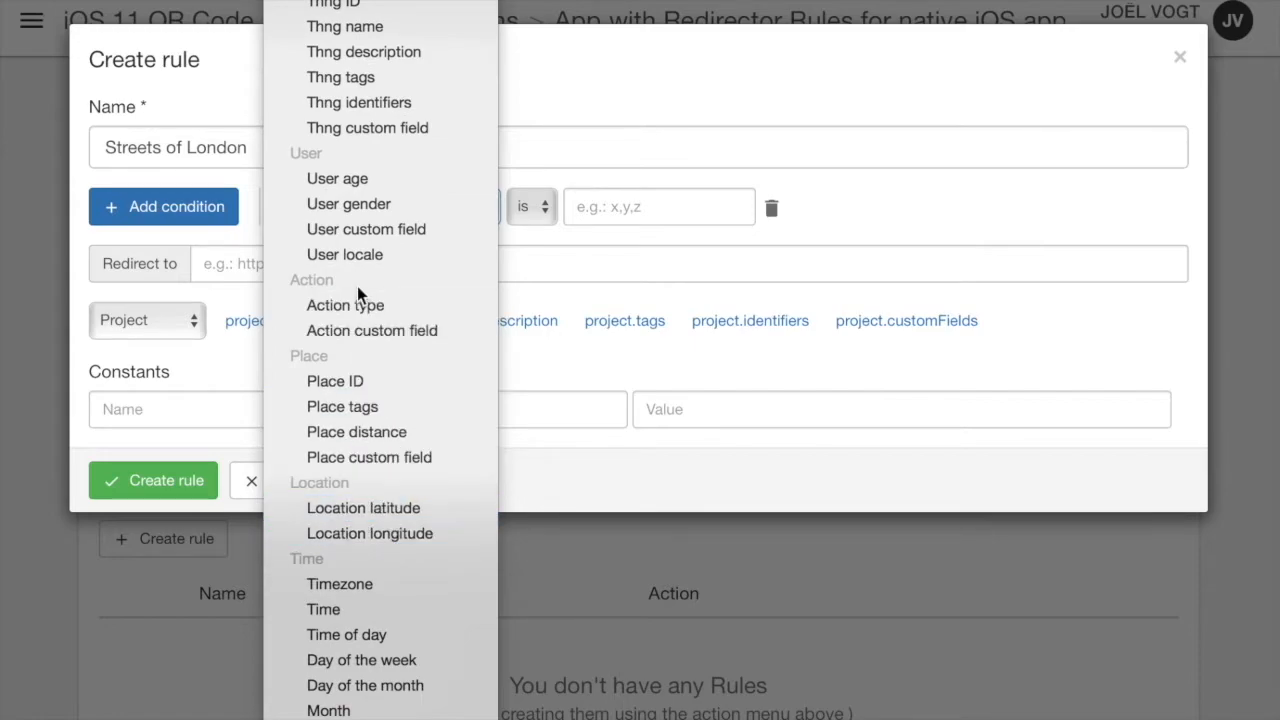
pyautogui.click(364, 508)
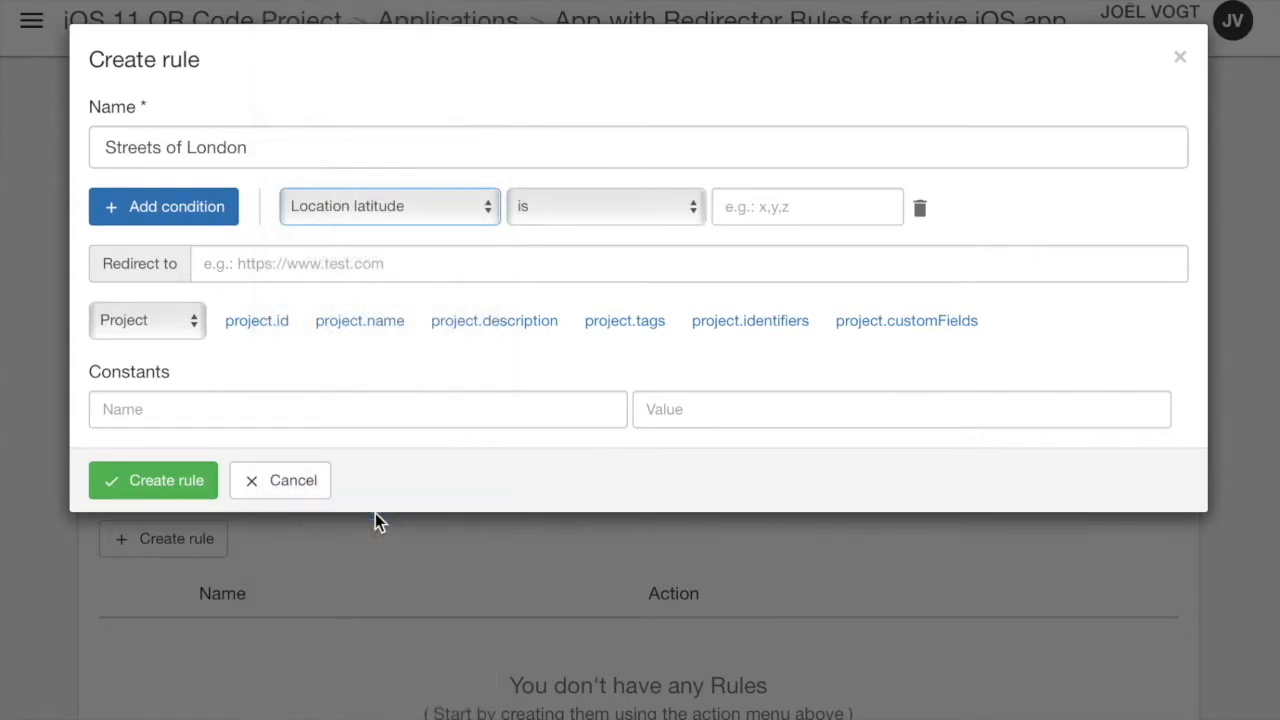
pyautogui.click(604, 206)
pyautogui.write('5')
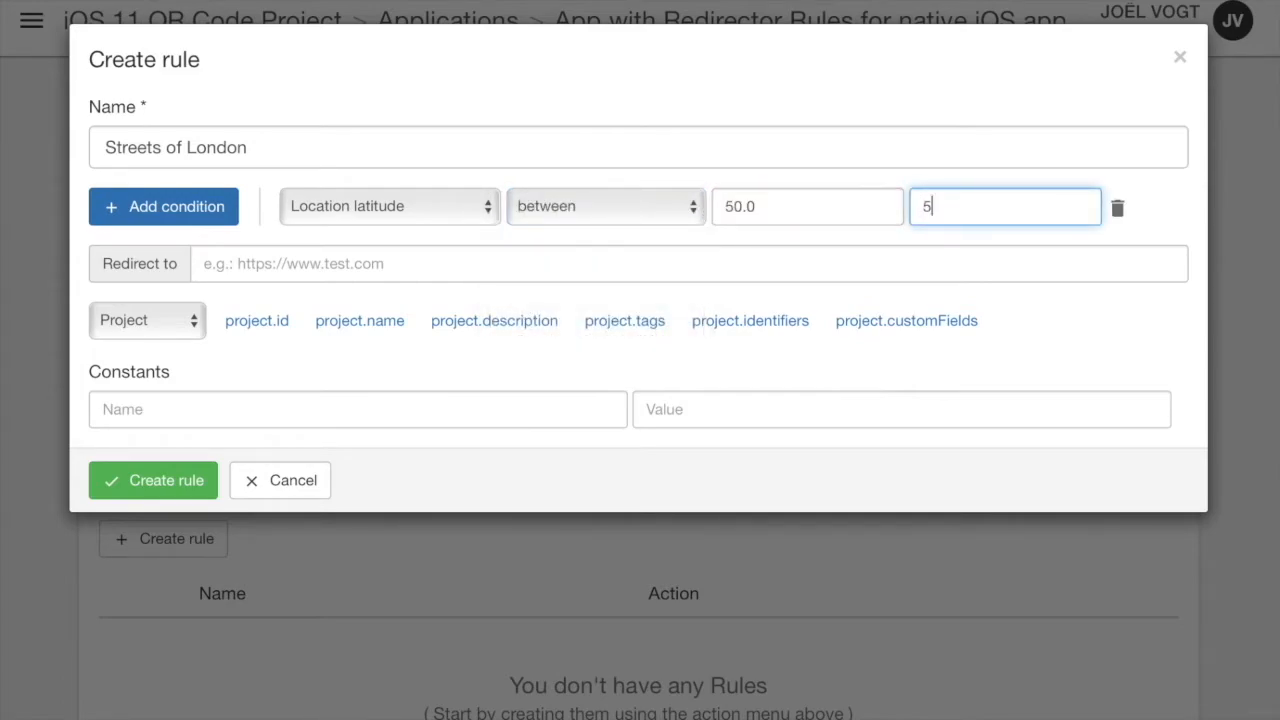
pyautogui.write('2.0')
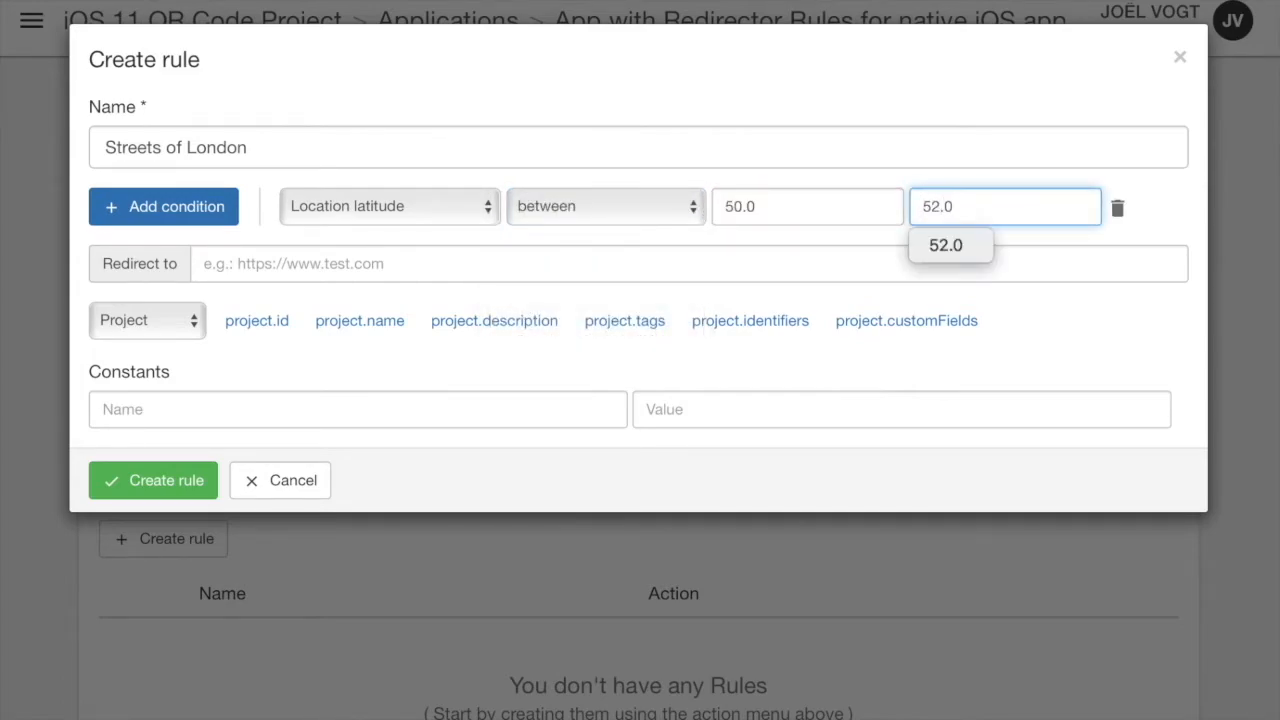
pyautogui.moveTo(564, 248)
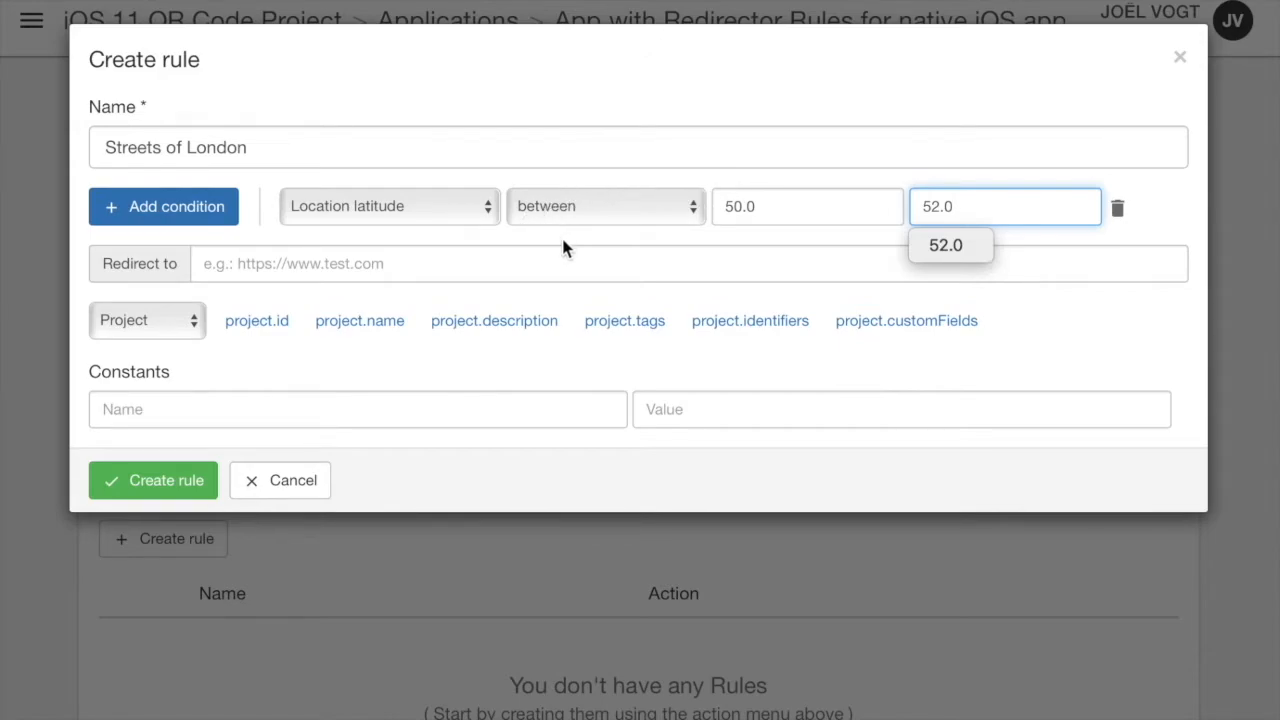
pyautogui.moveTo(190, 114)
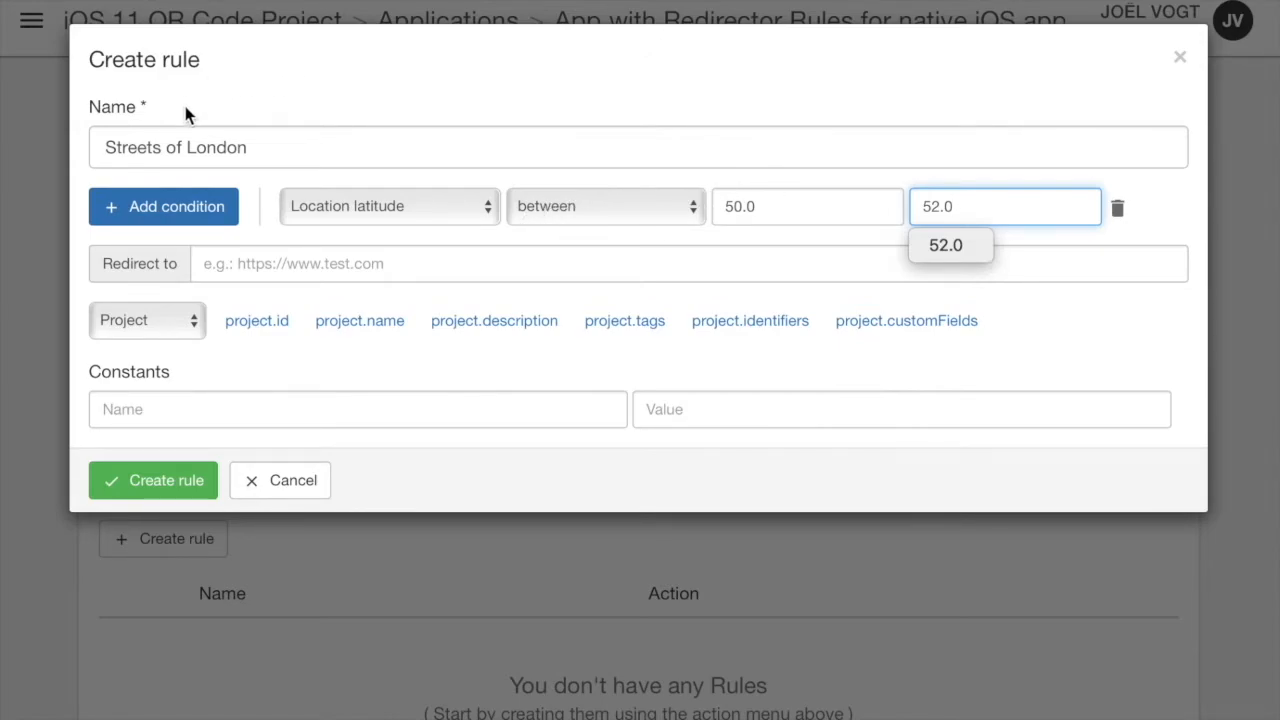
pyautogui.click(164, 206)
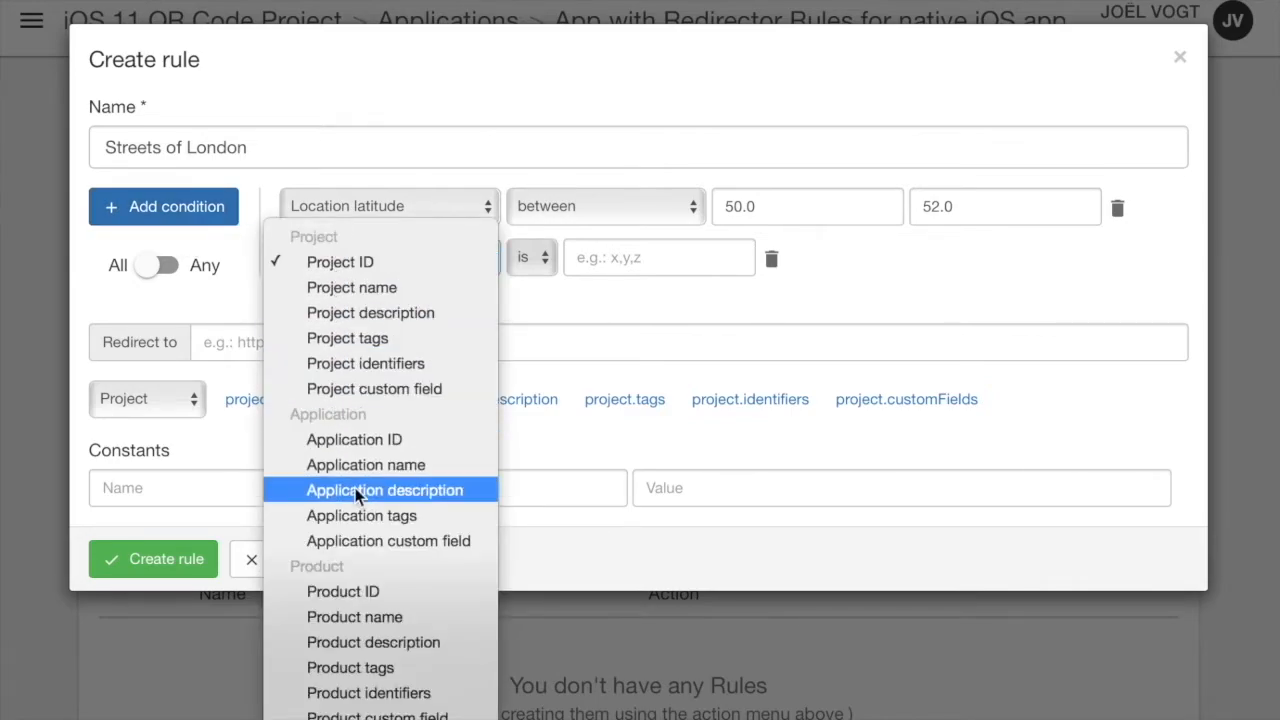
pyautogui.scroll(-3)
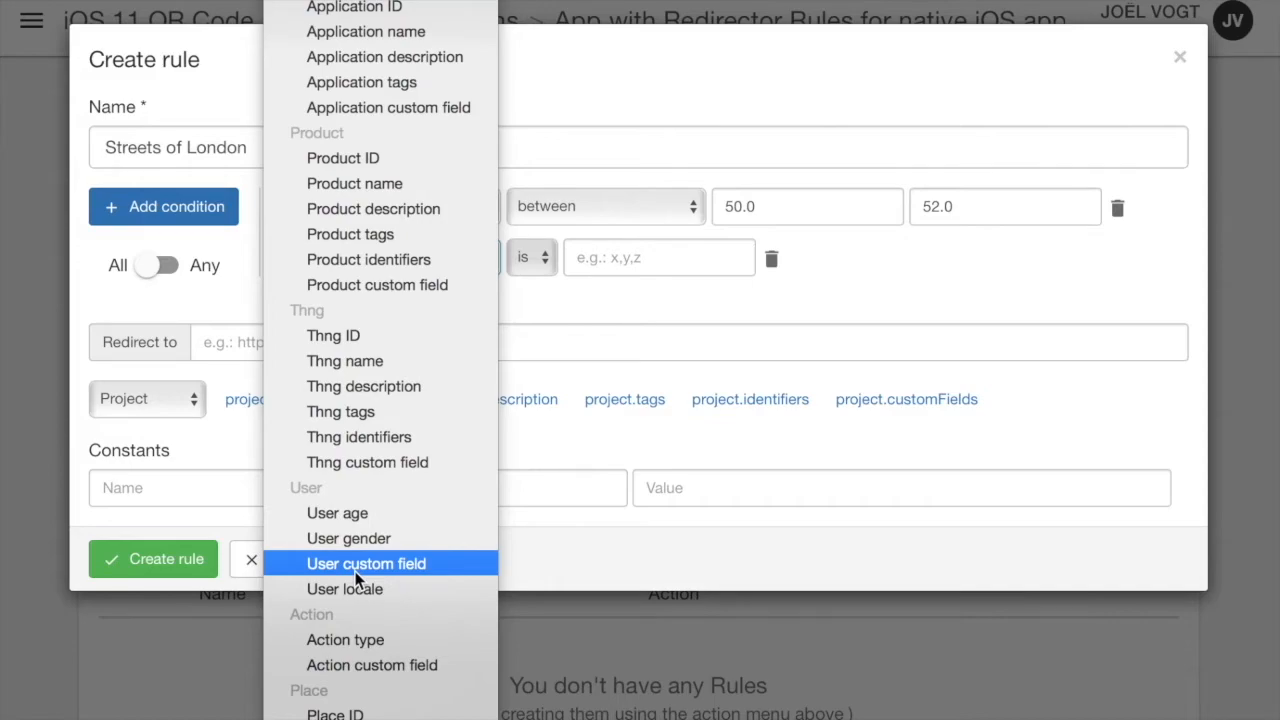
pyautogui.scroll(-3)
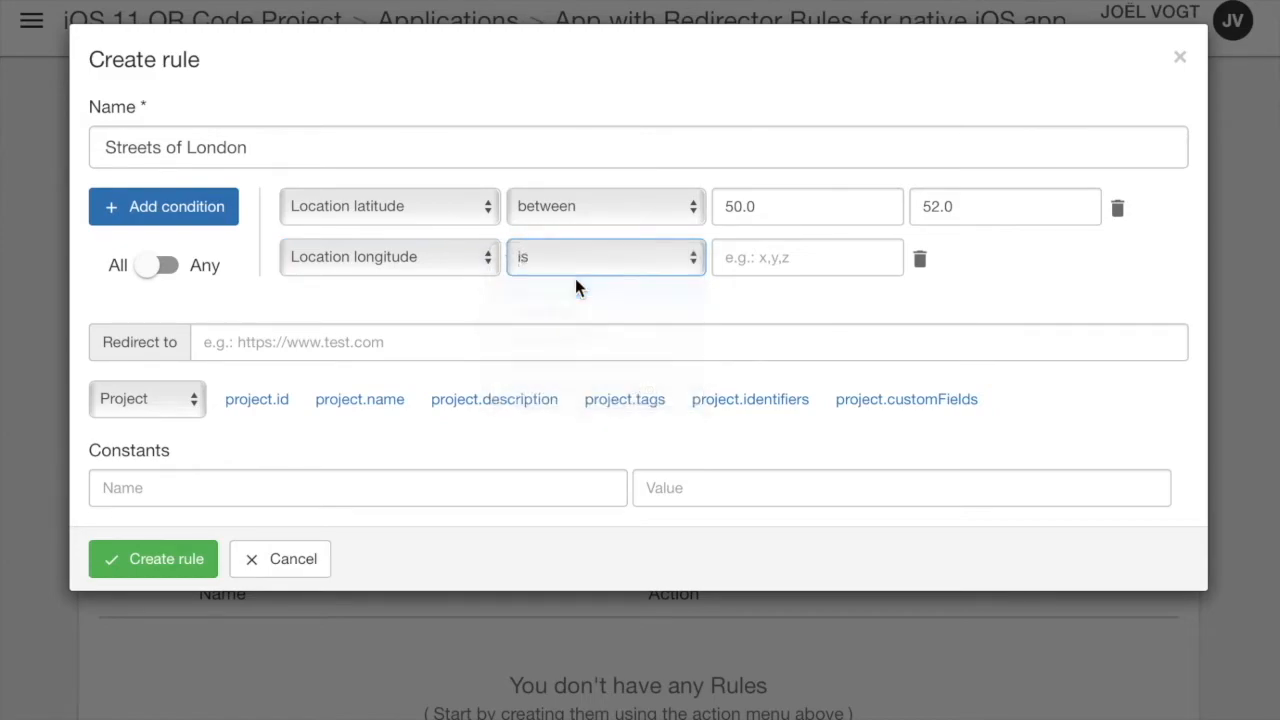
pyautogui.click(604, 256)
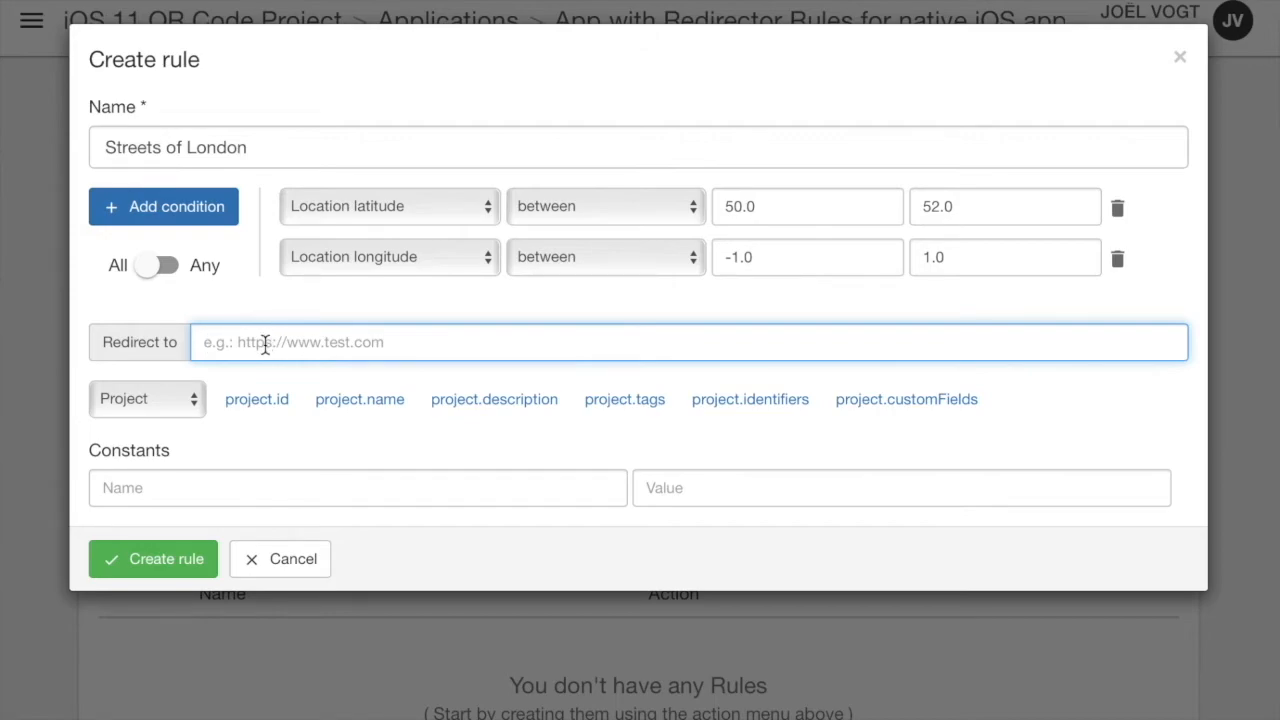
pyautogui.write('https://itun.es/gb/et8st?i=323732789')
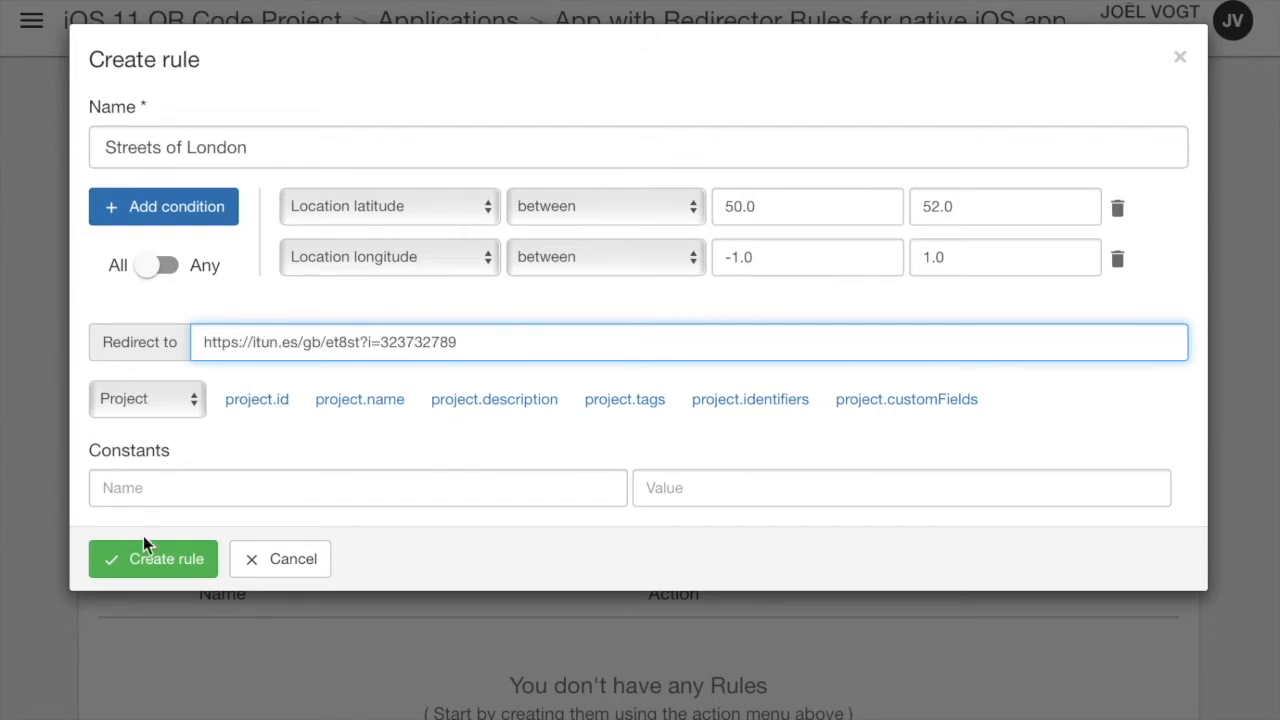
pyautogui.click(152, 558)
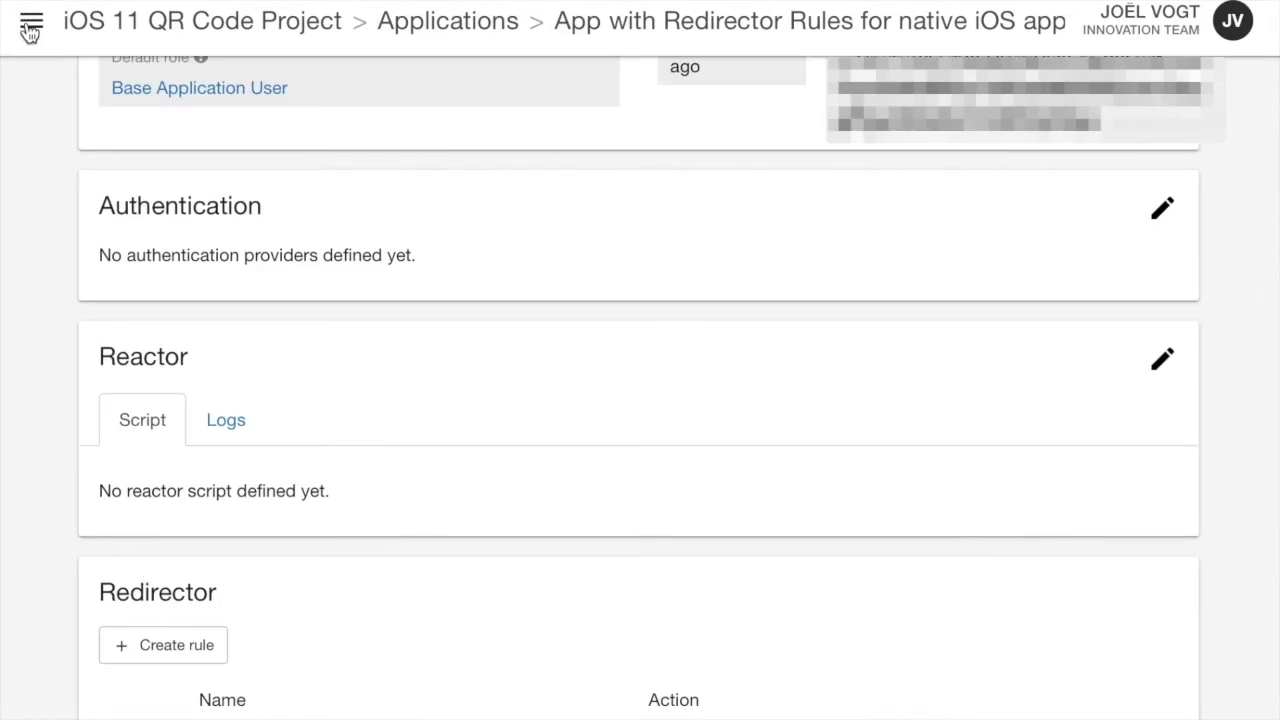
pyautogui.click(32, 22)
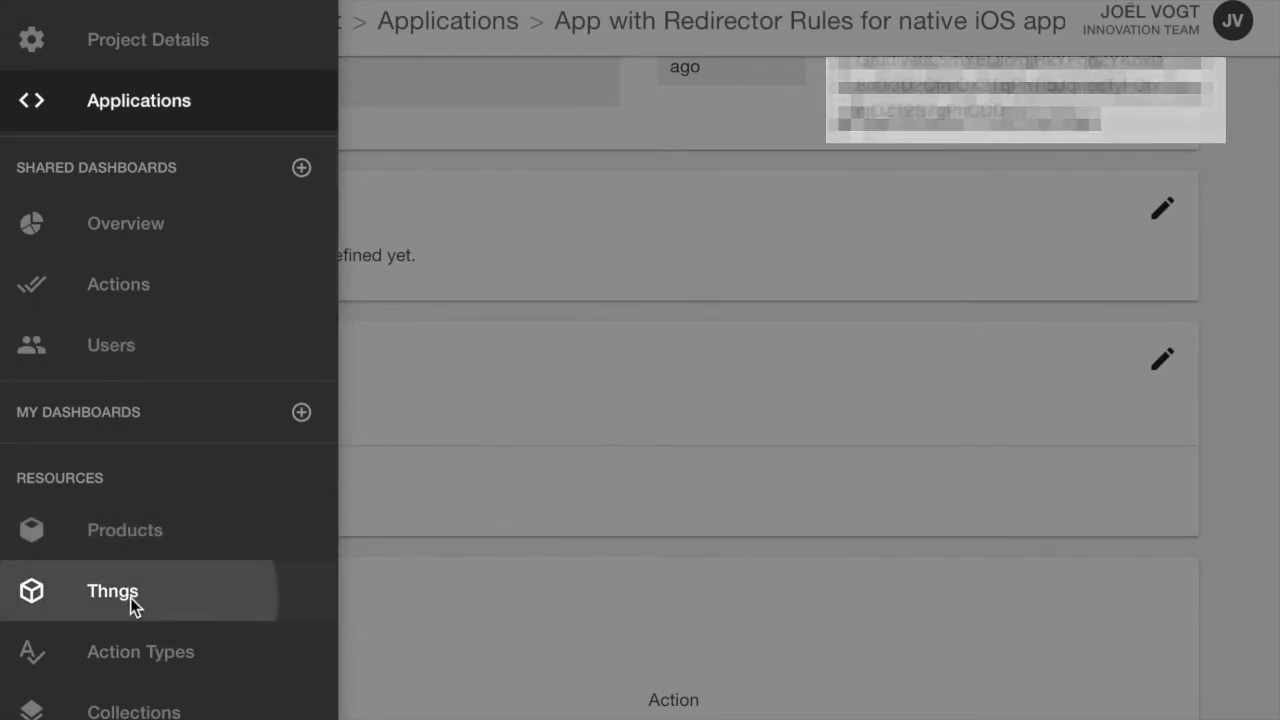
# Go to the project's empty Thngs list.
pyautogui.click(112, 590)
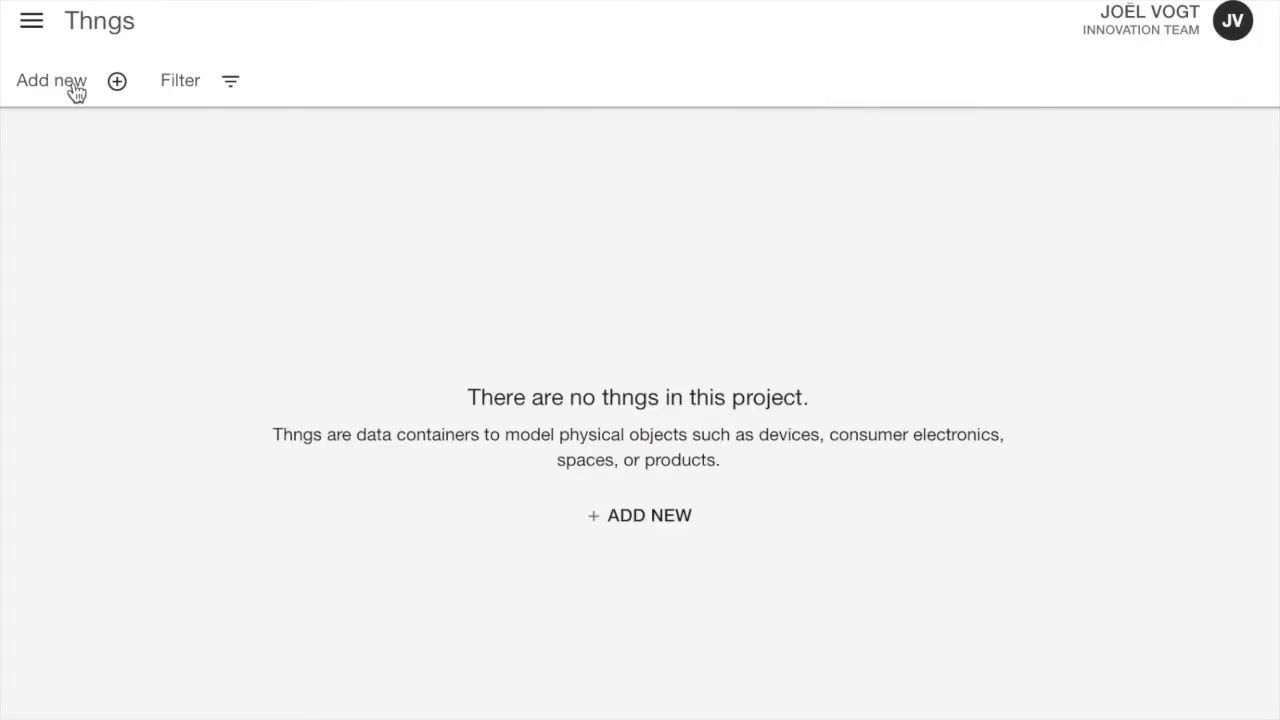
# Create and save a new Thng named 'Song Thng'.
pyautogui.click(52, 80)
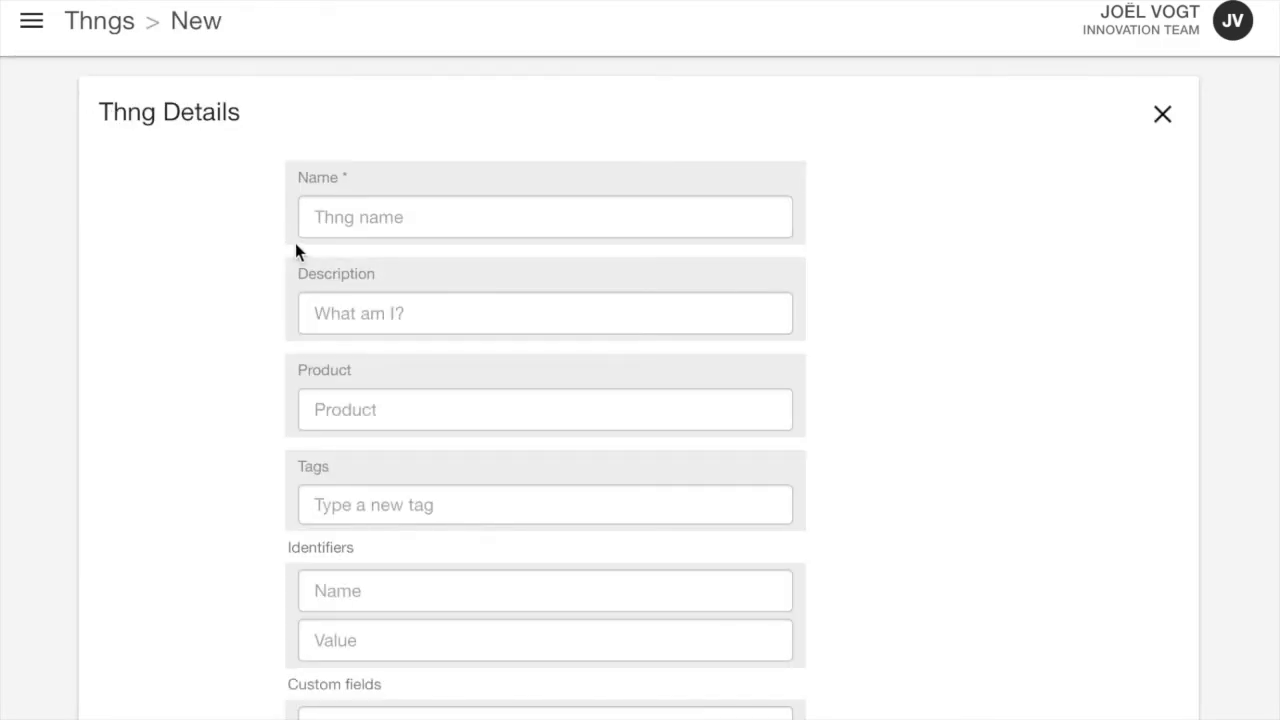
pyautogui.click(544, 216)
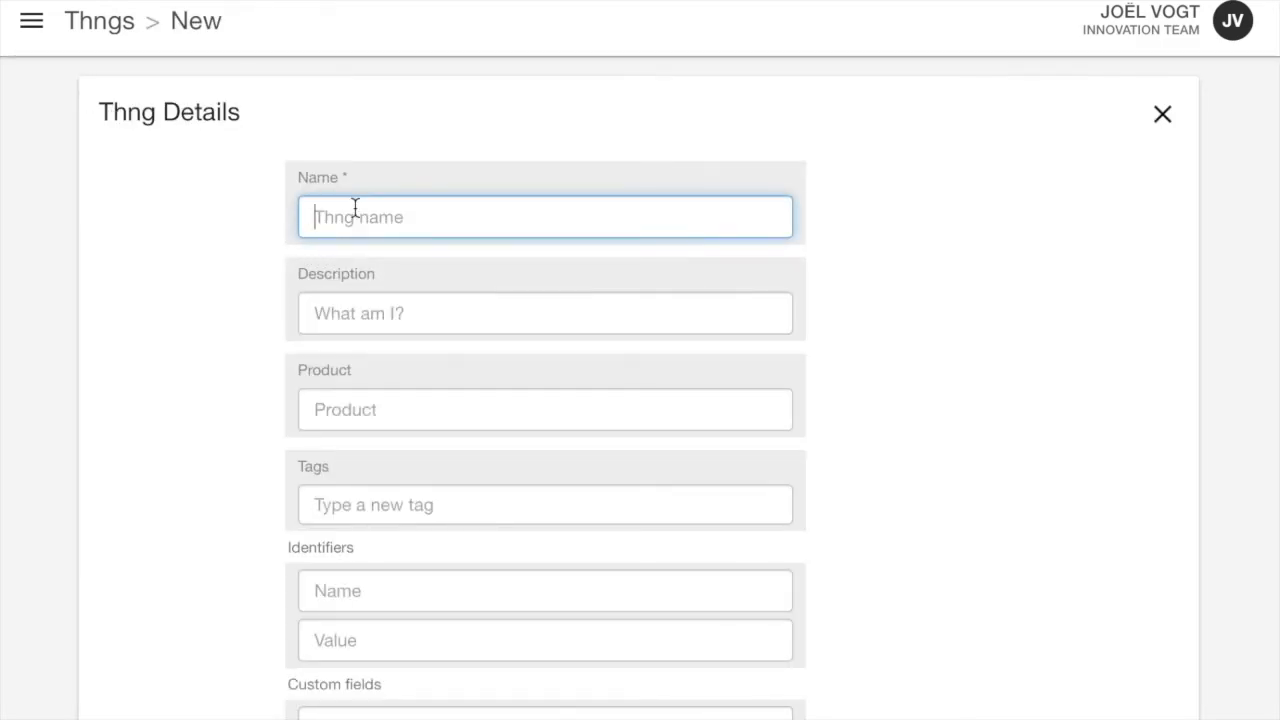
pyautogui.write('s')
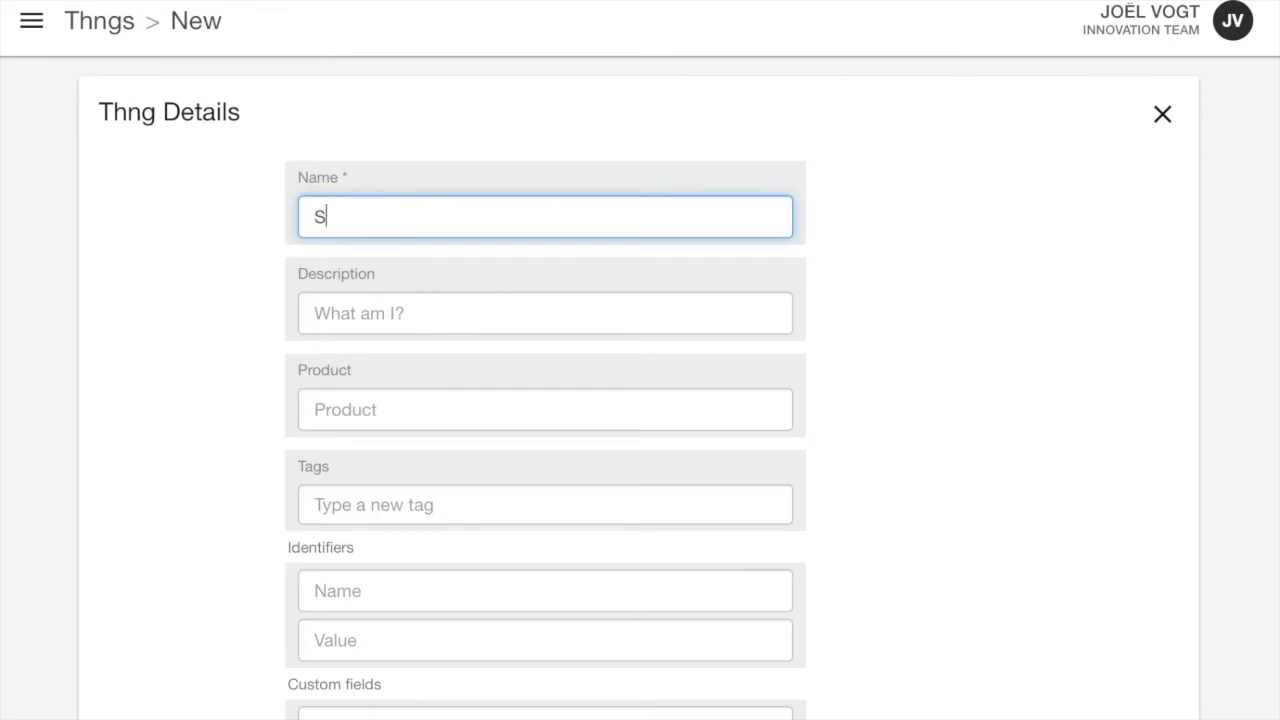
pyautogui.write('ong Thng')
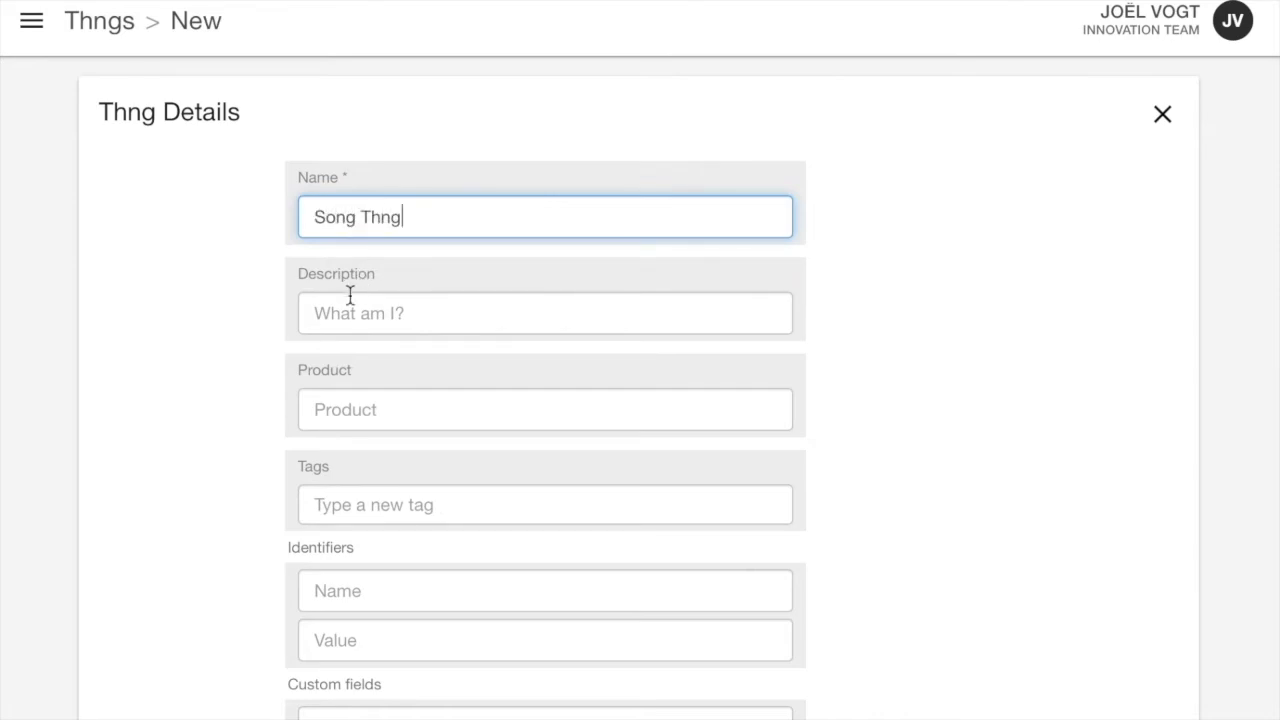
pyautogui.click(1162, 112)
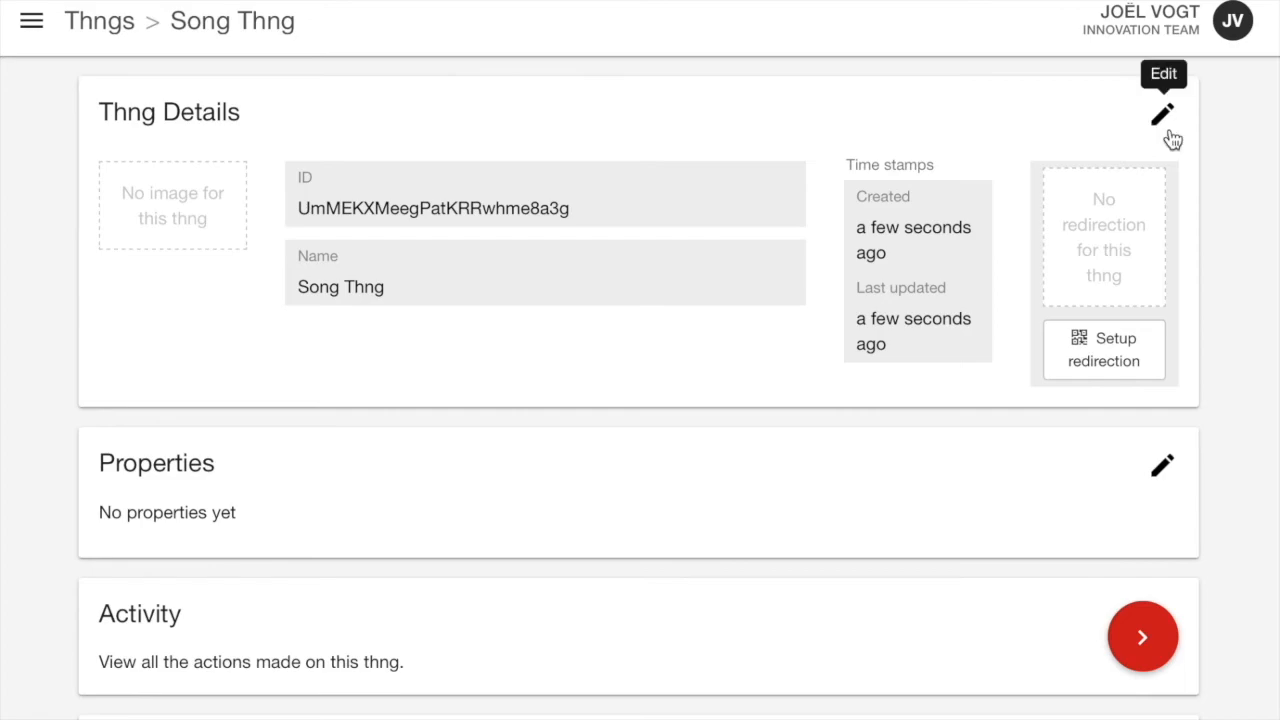
pyautogui.moveTo(1148, 390)
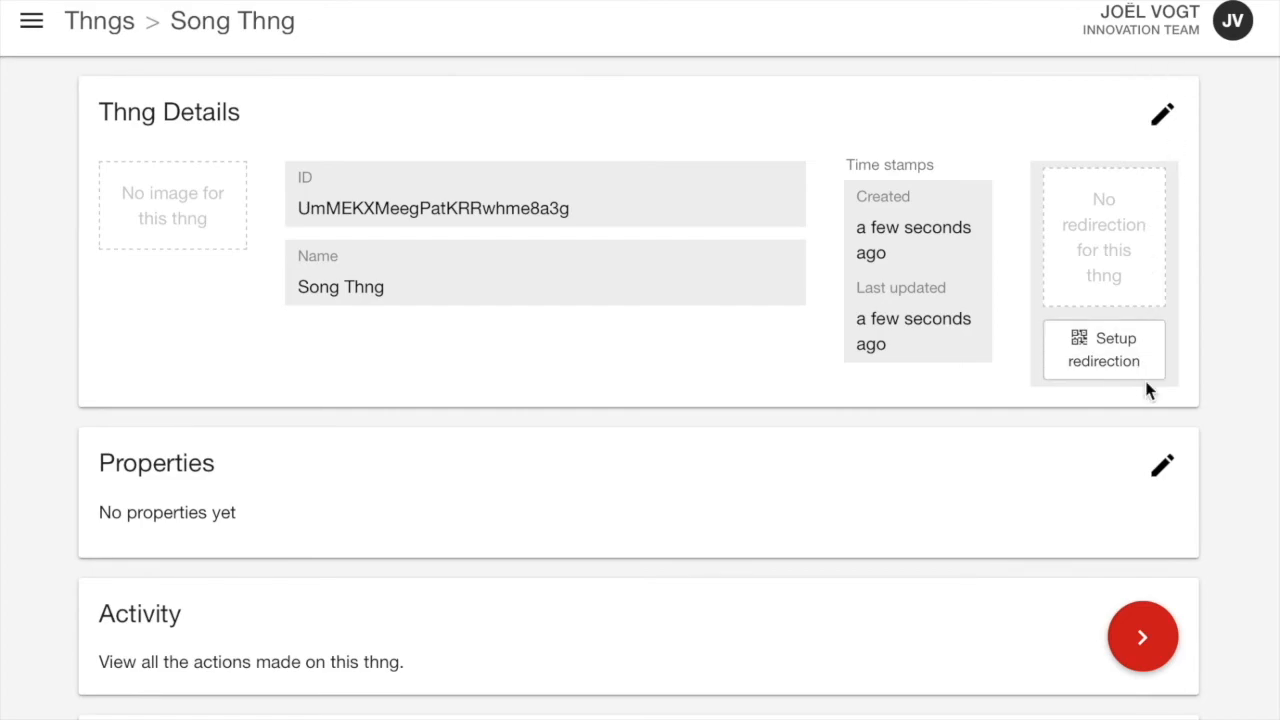
pyautogui.click(1104, 348)
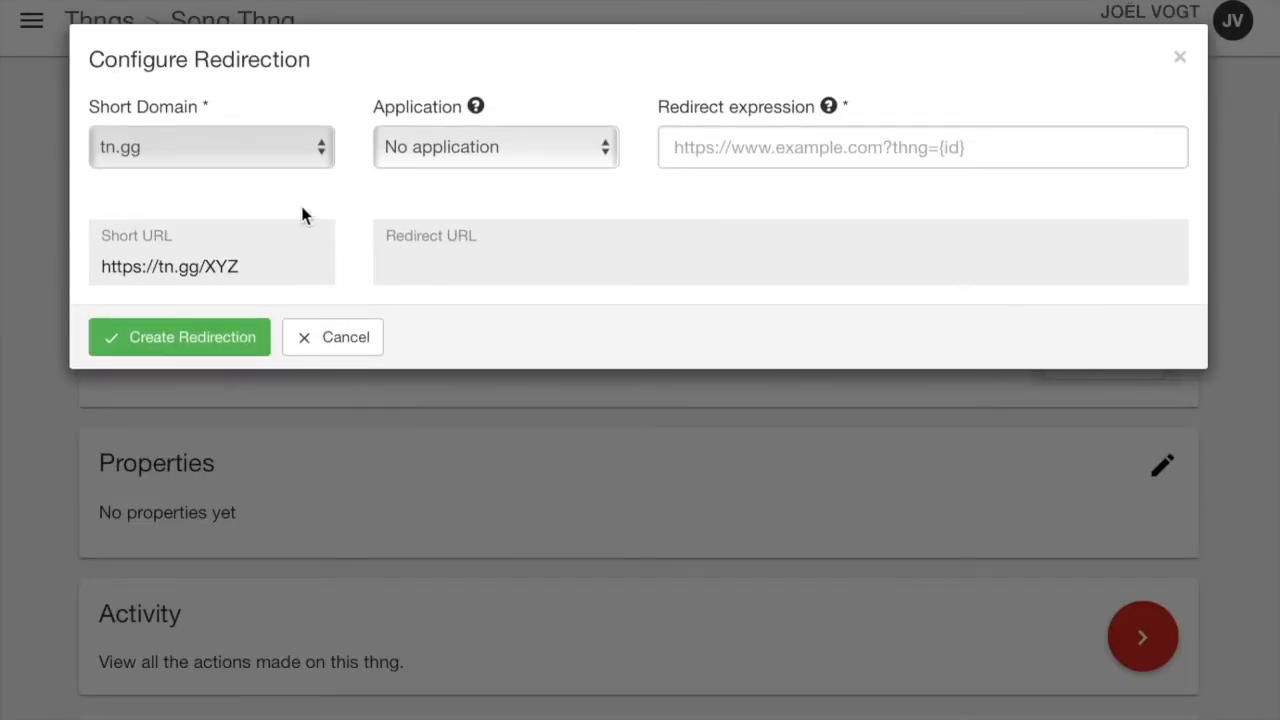
pyautogui.click(496, 148)
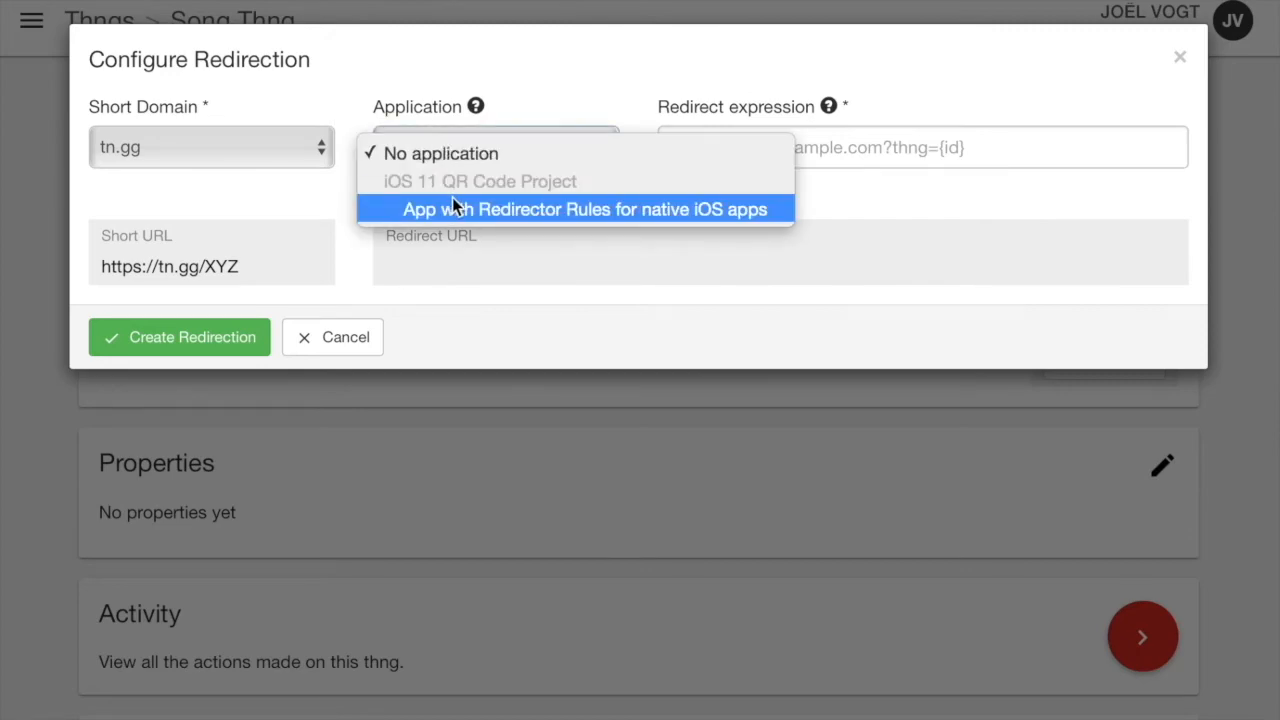
pyautogui.click(586, 210)
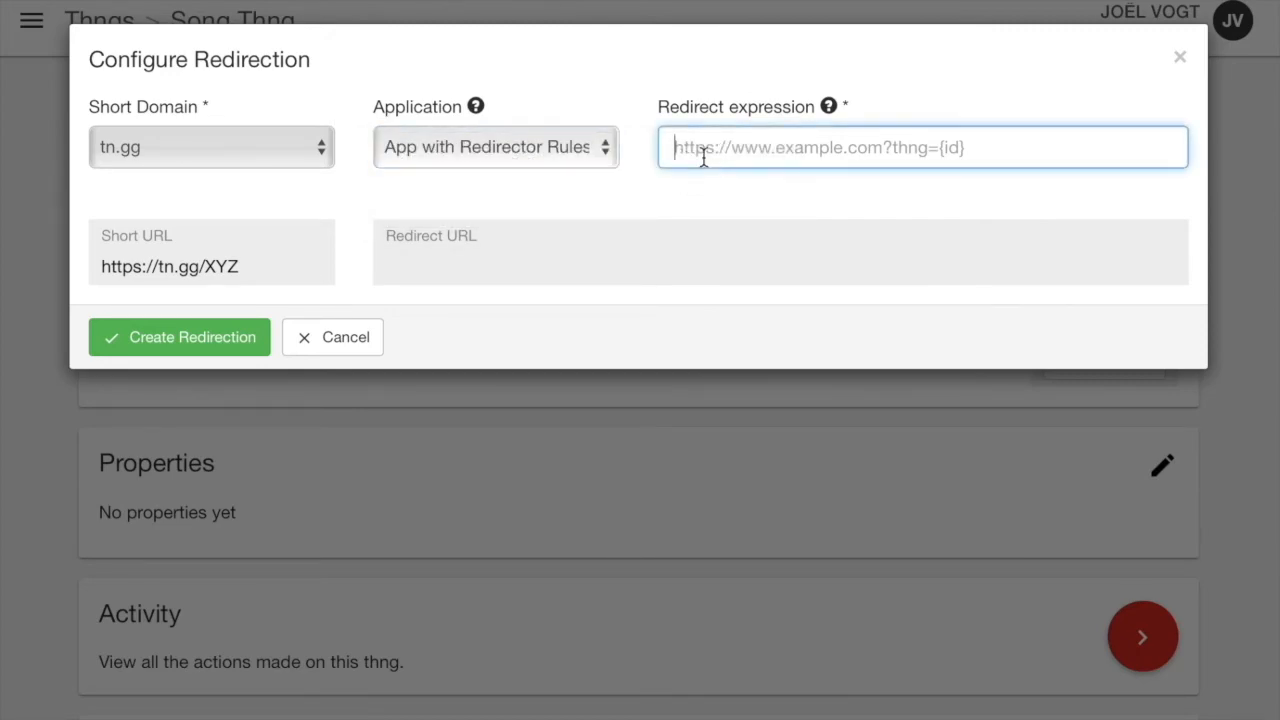
pyautogui.write('https://')
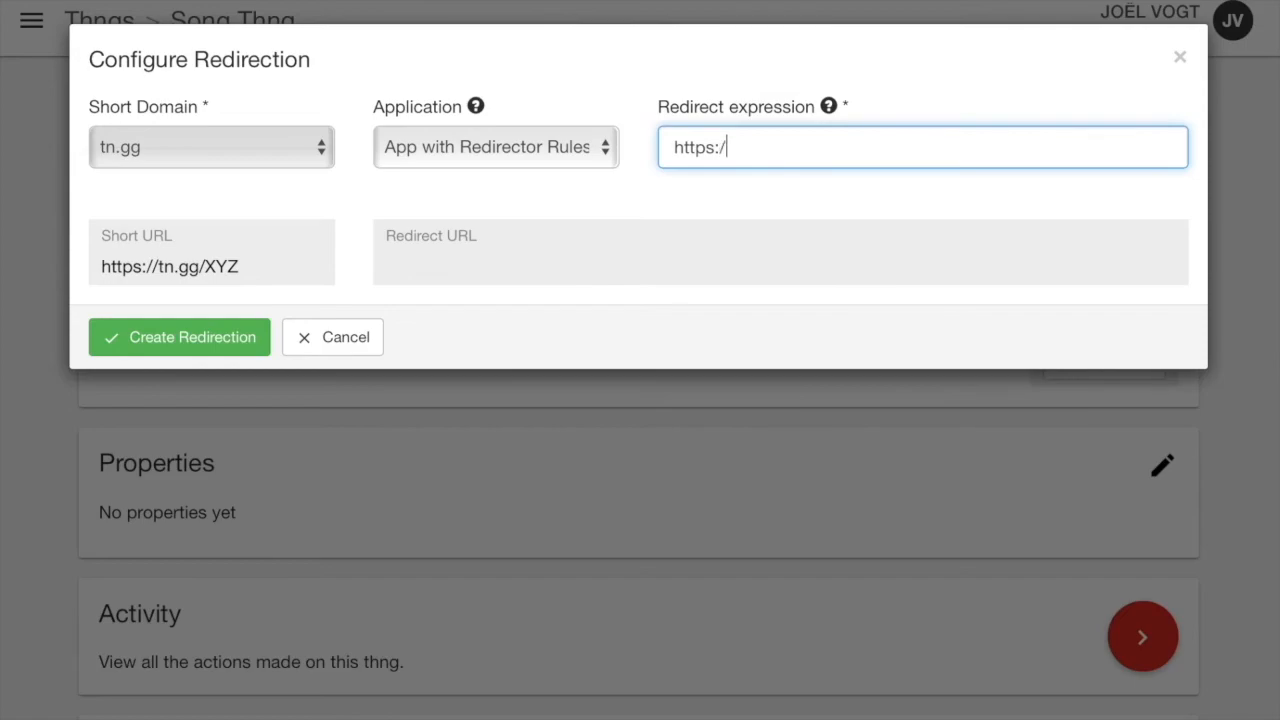
pyautogui.write('evrythn')
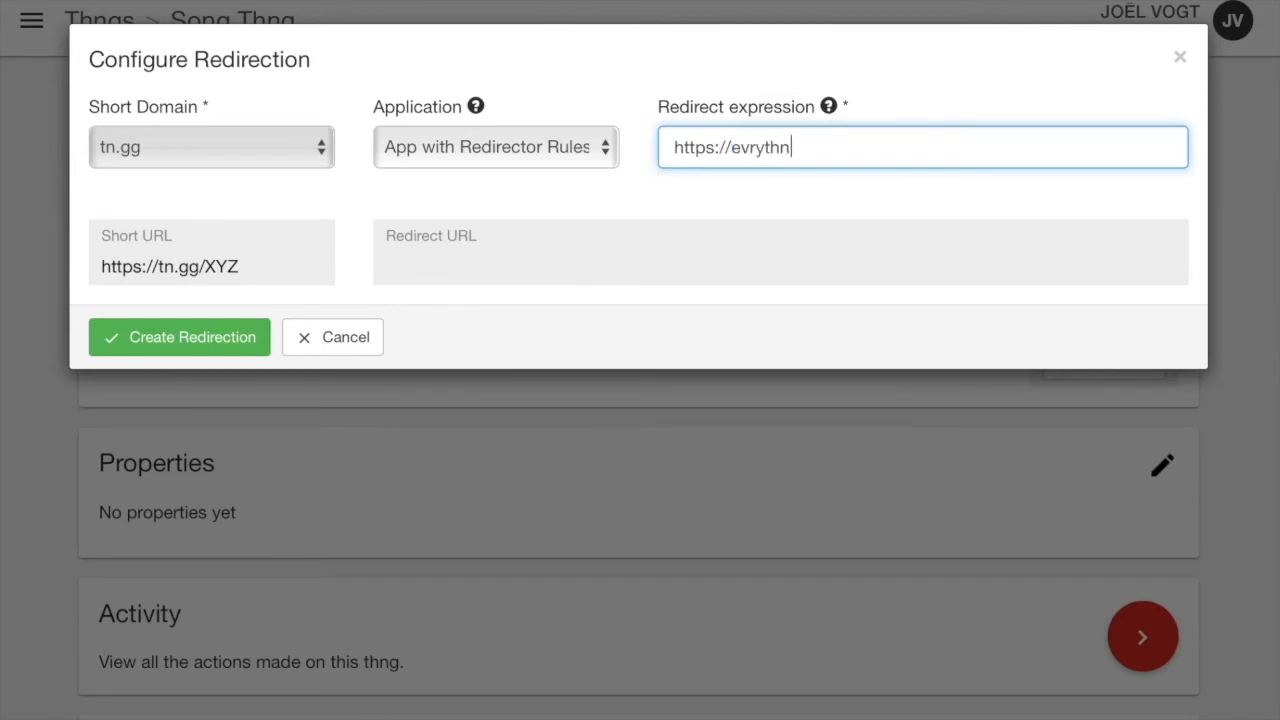
pyautogui.write('g.com')
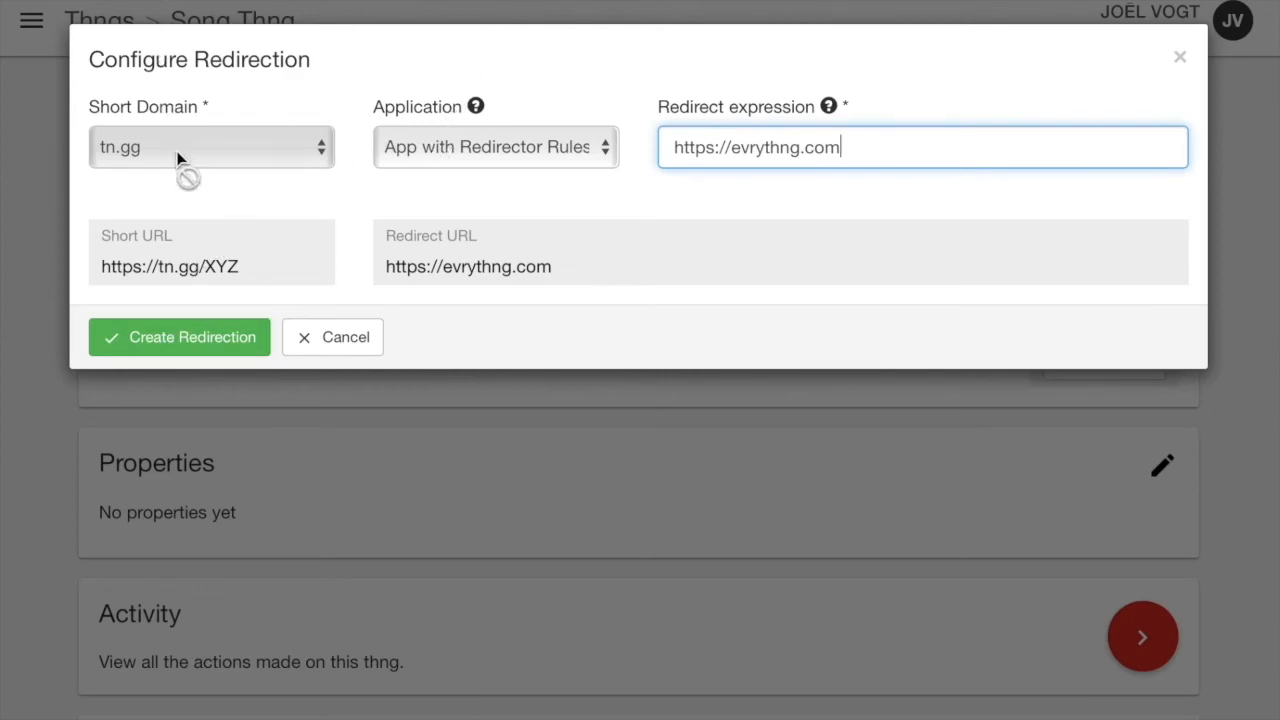
pyautogui.click(180, 336)
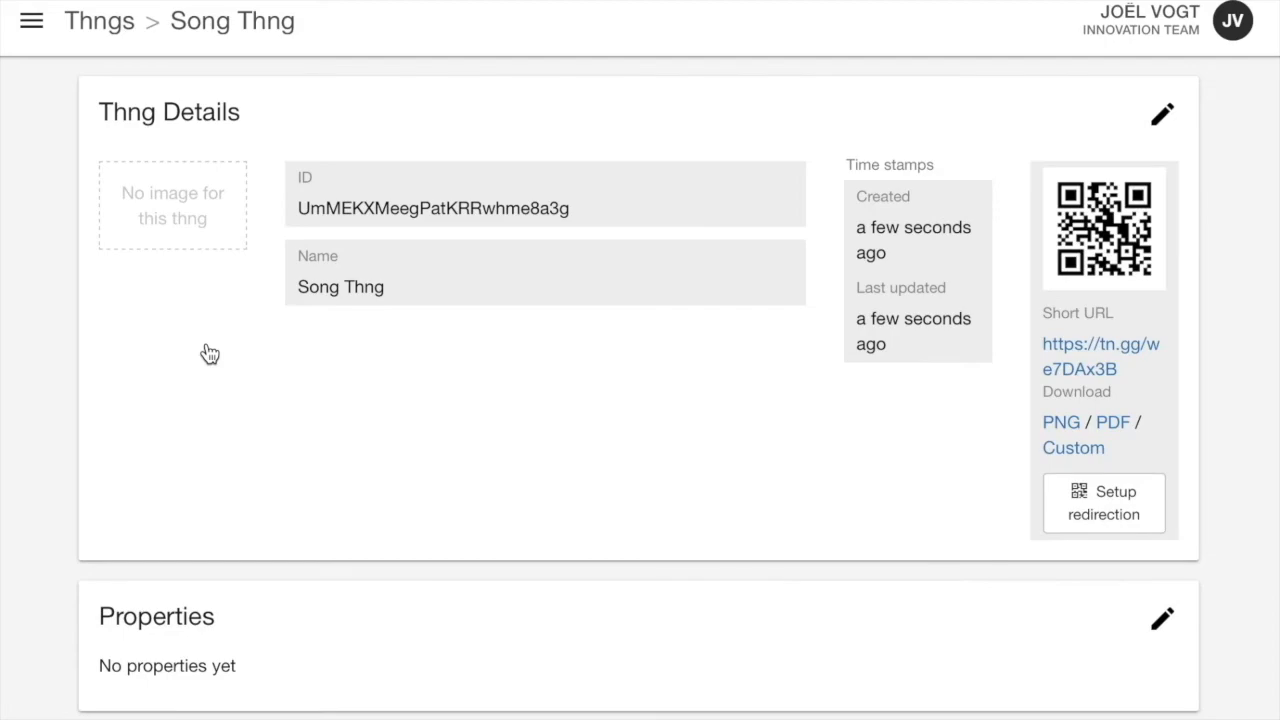